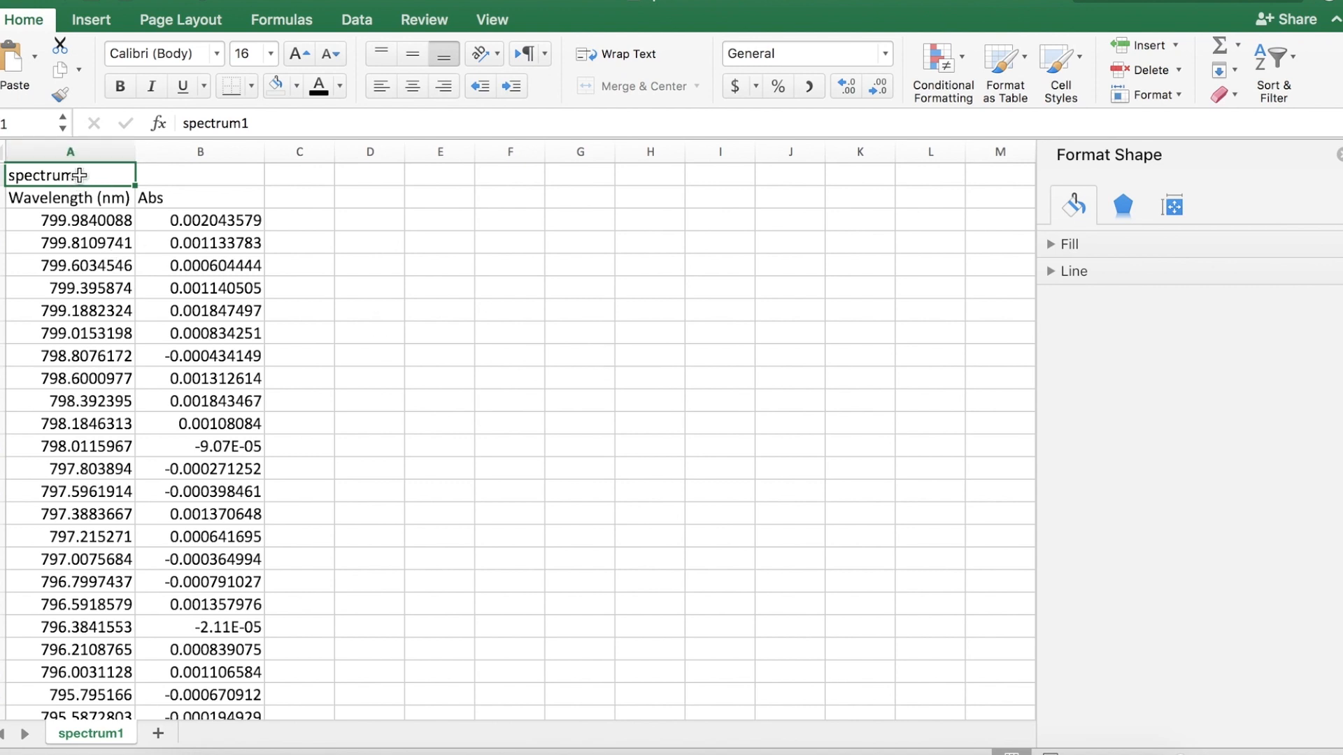
{"action": "mouse_move", "coordinate": [288, 341]}
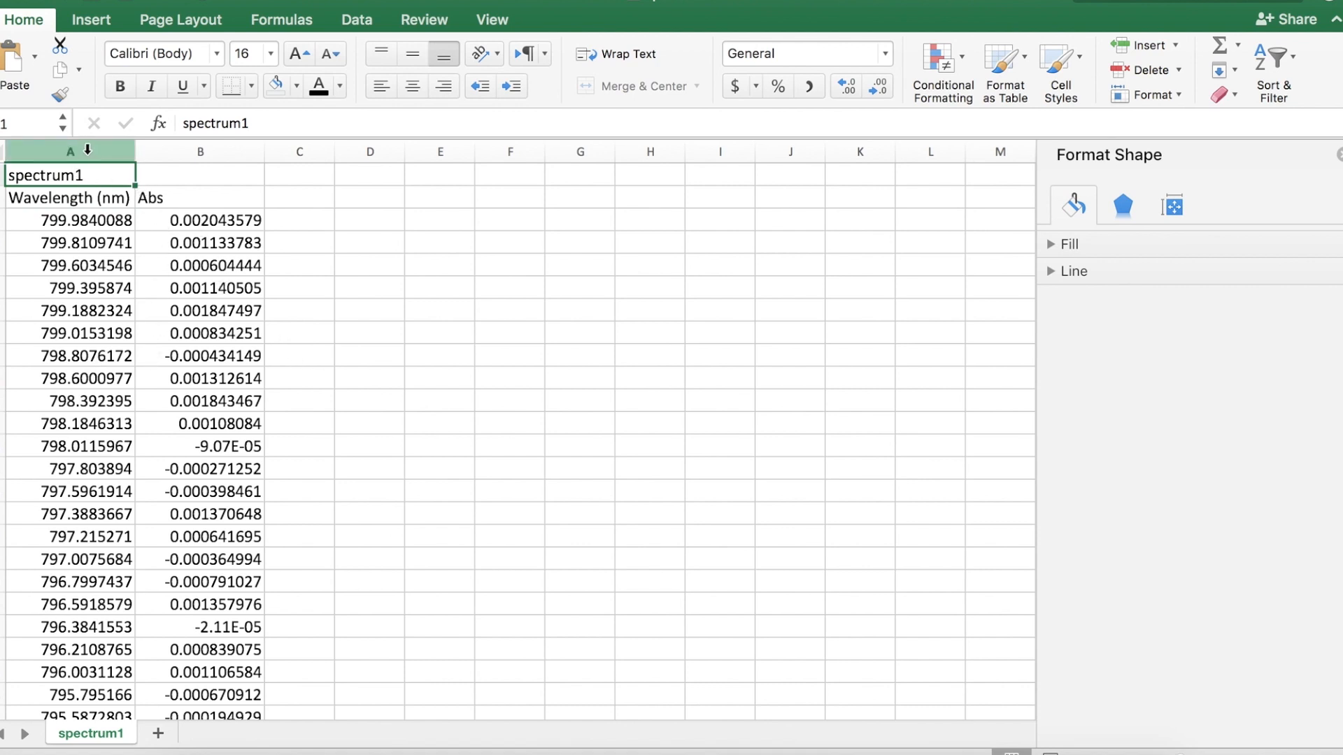
Step: Insert a smooth-line scatter chart of the wavelength and absorbance columns
{"action": "scroll", "scroll_direction": "down", "scroll_amount": 3}
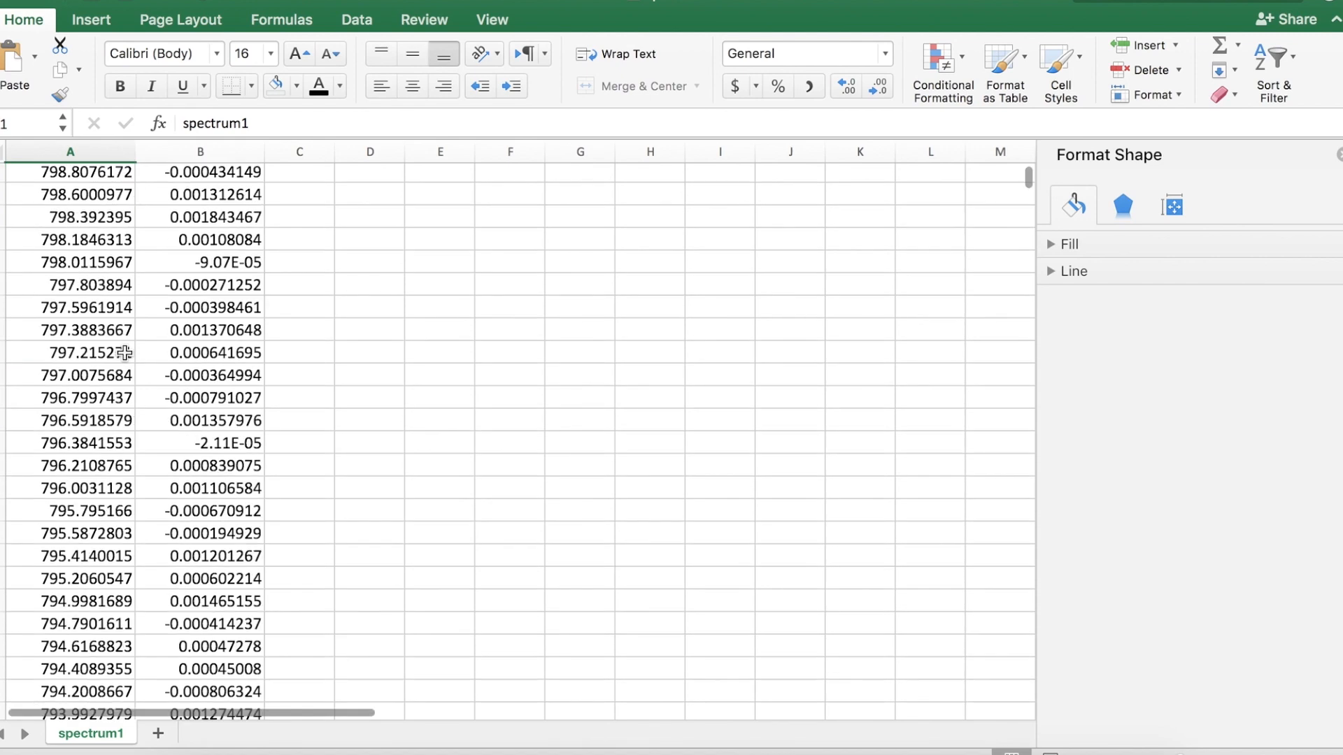
{"action": "scroll", "scroll_direction": "up", "scroll_amount": 3}
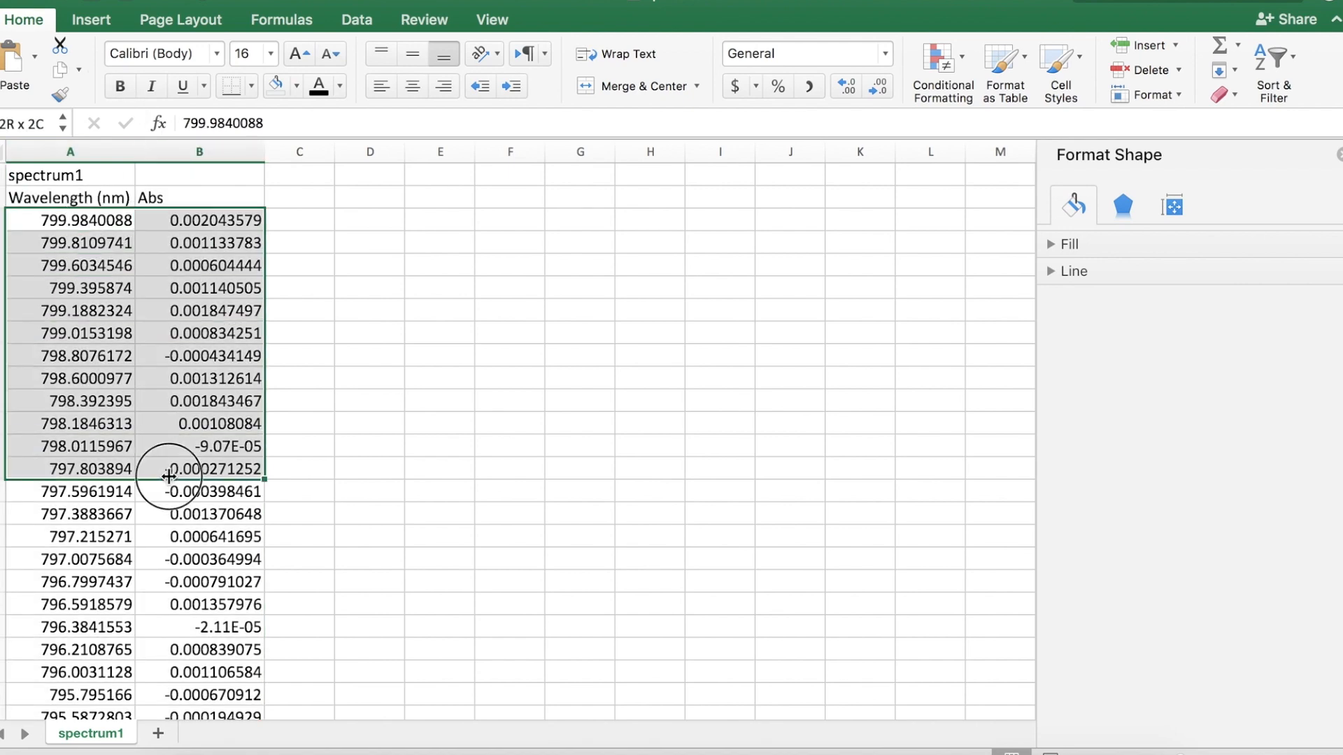
{"action": "left_click", "coordinate": [70, 151]}
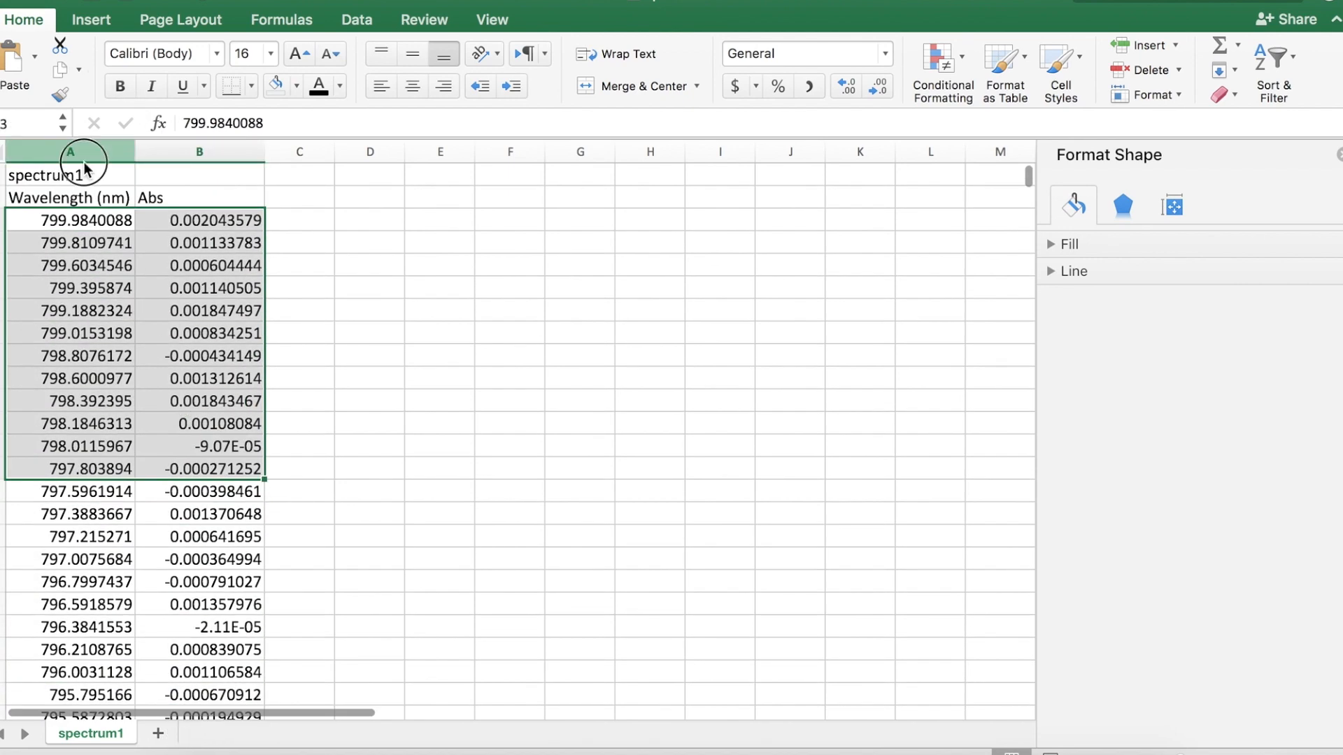
{"action": "left_click", "coordinate": [69, 174]}
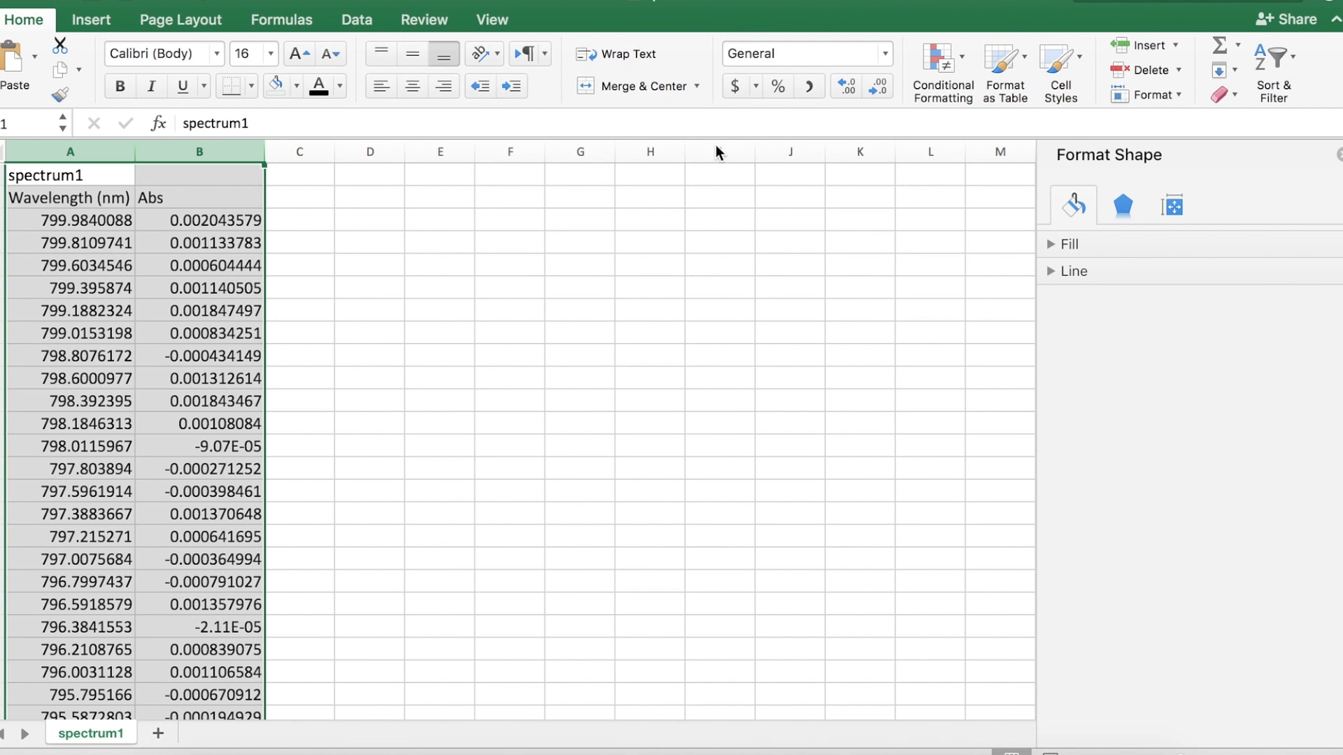
{"action": "left_click", "coordinate": [761, 86]}
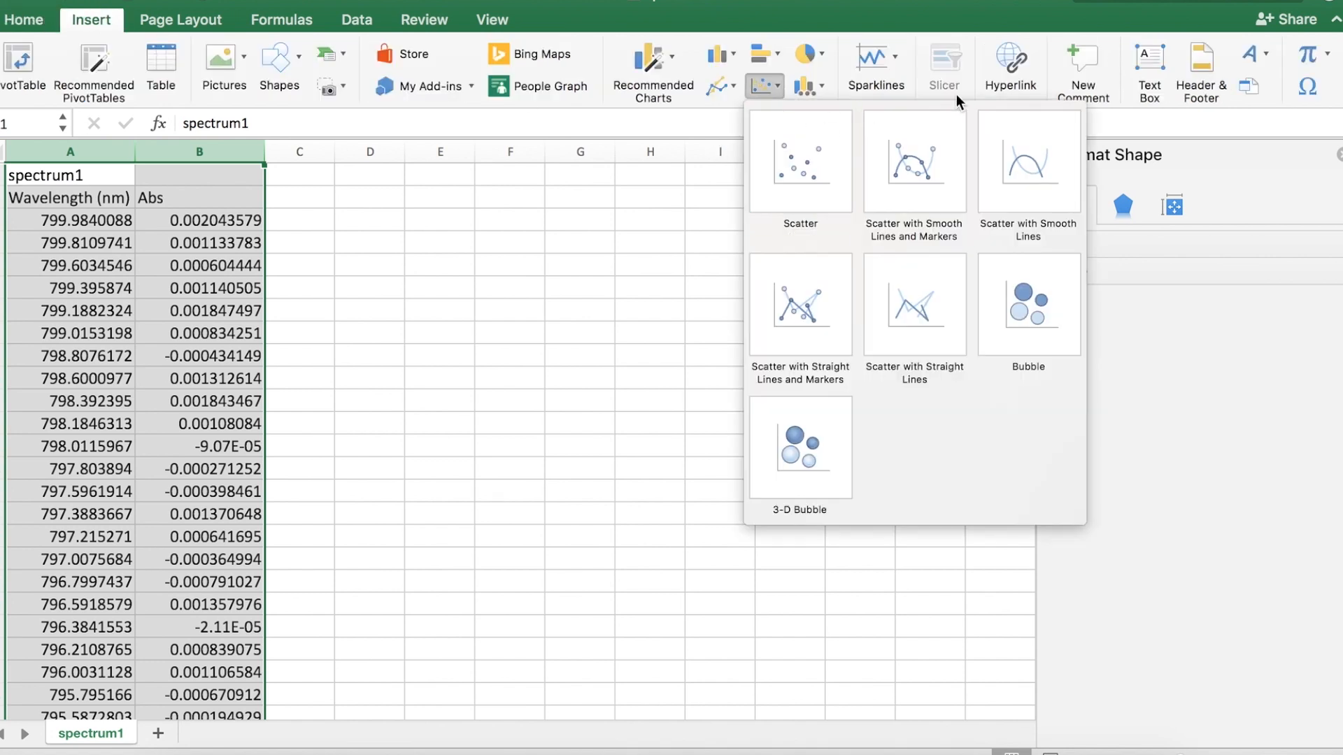
{"action": "mouse_move", "coordinate": [1027, 170]}
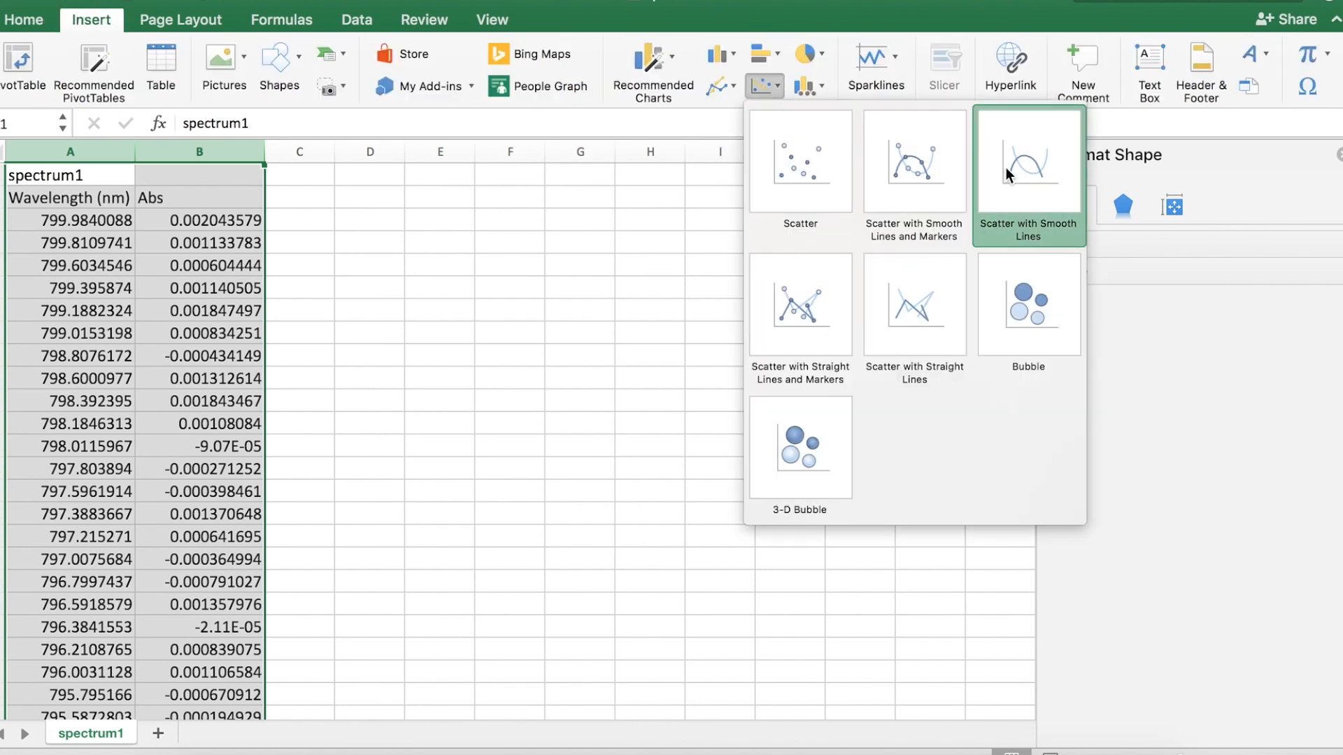
{"action": "left_click", "coordinate": [1027, 161]}
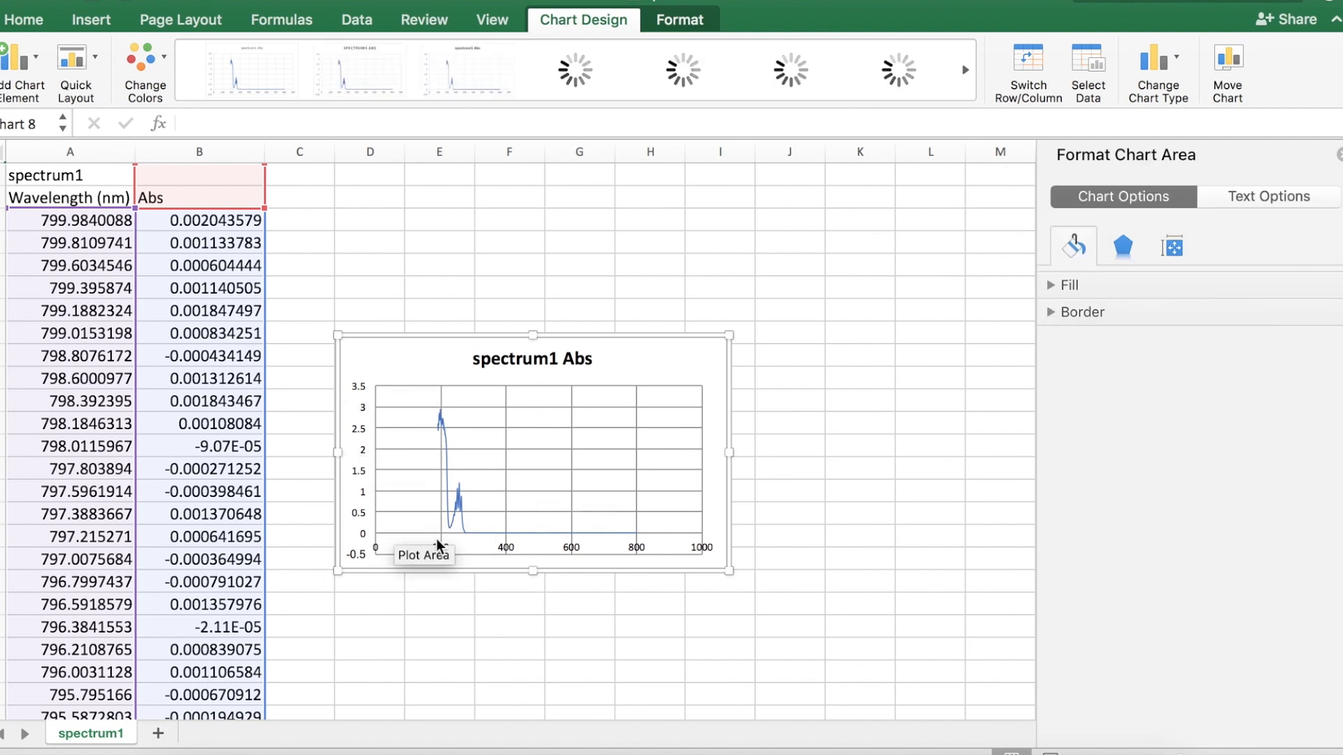
{"action": "mouse_move", "coordinate": [457, 500]}
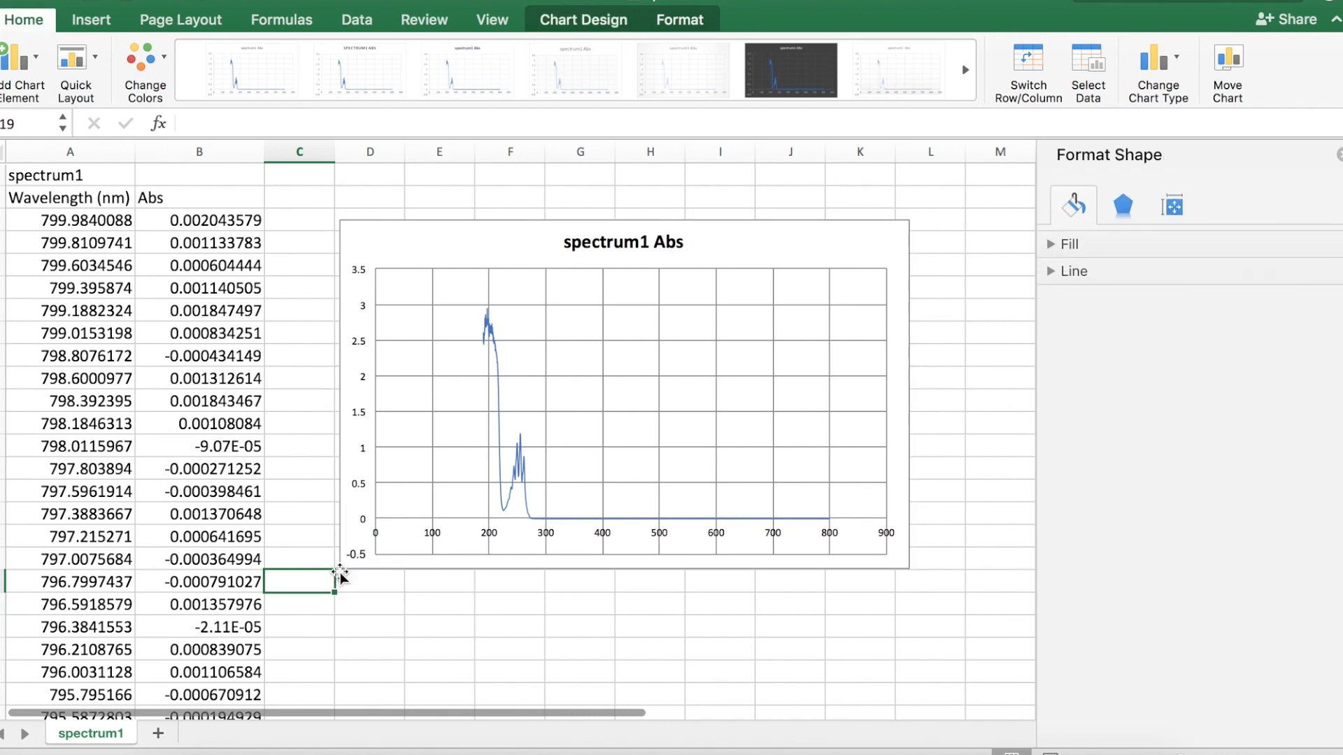
Step: Delete the vertical and horizontal gridlines and the chart title from the spectrum chart
{"action": "left_click", "coordinate": [588, 412]}
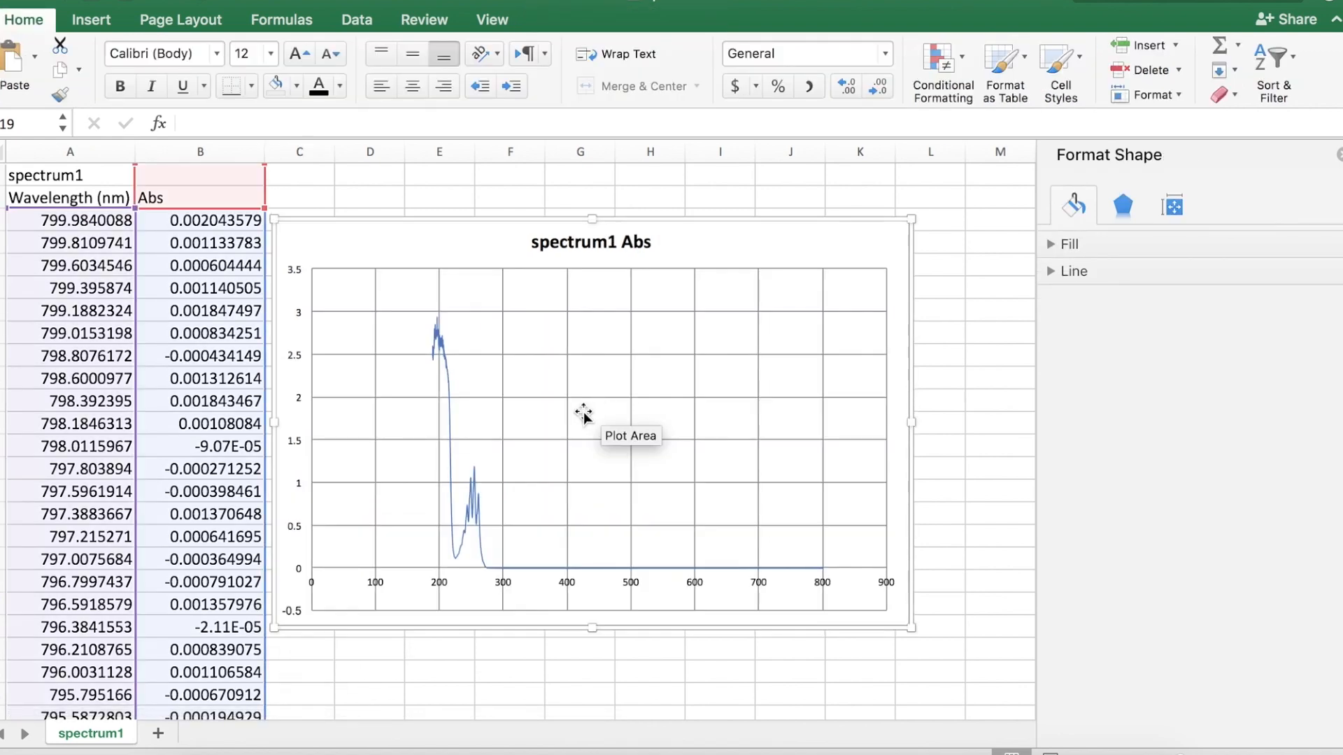
{"action": "left_click", "coordinate": [565, 398]}
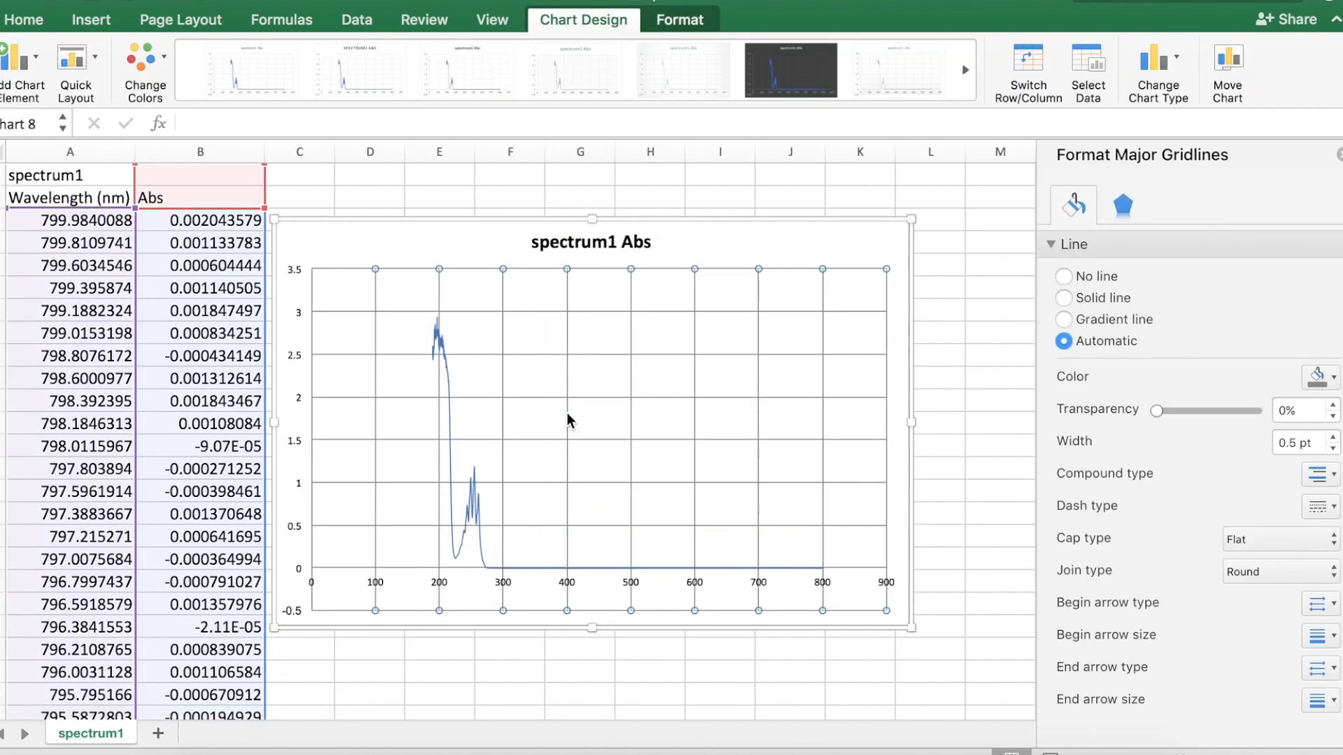
{"action": "left_click", "coordinate": [555, 420]}
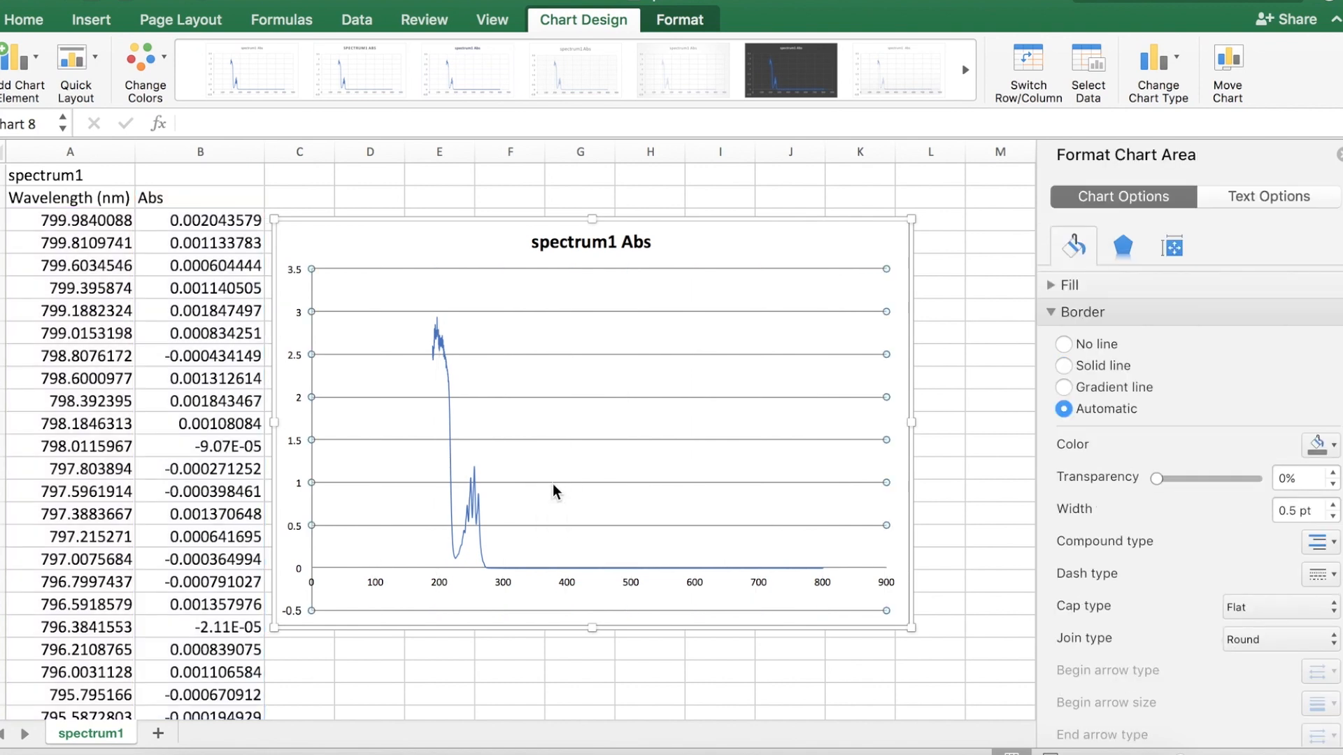
{"action": "left_click", "coordinate": [591, 242]}
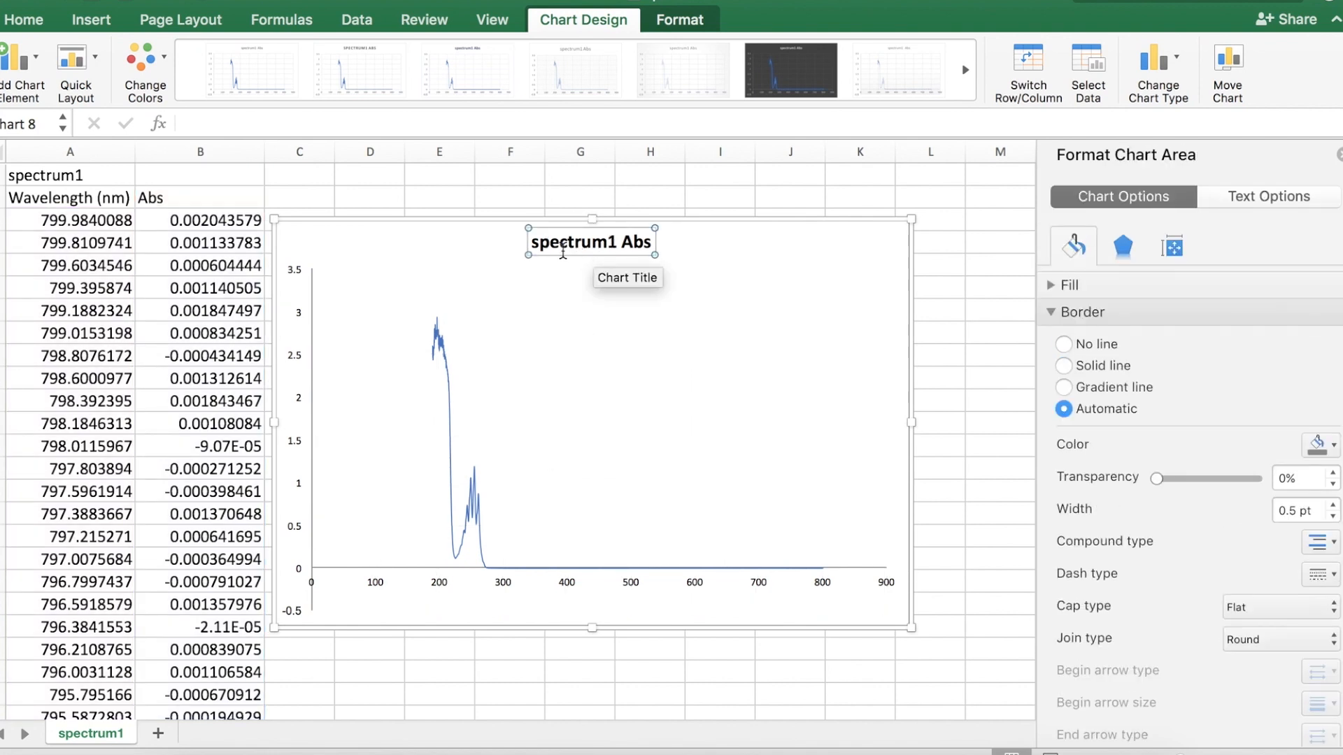
{"action": "left_click", "coordinate": [589, 242]}
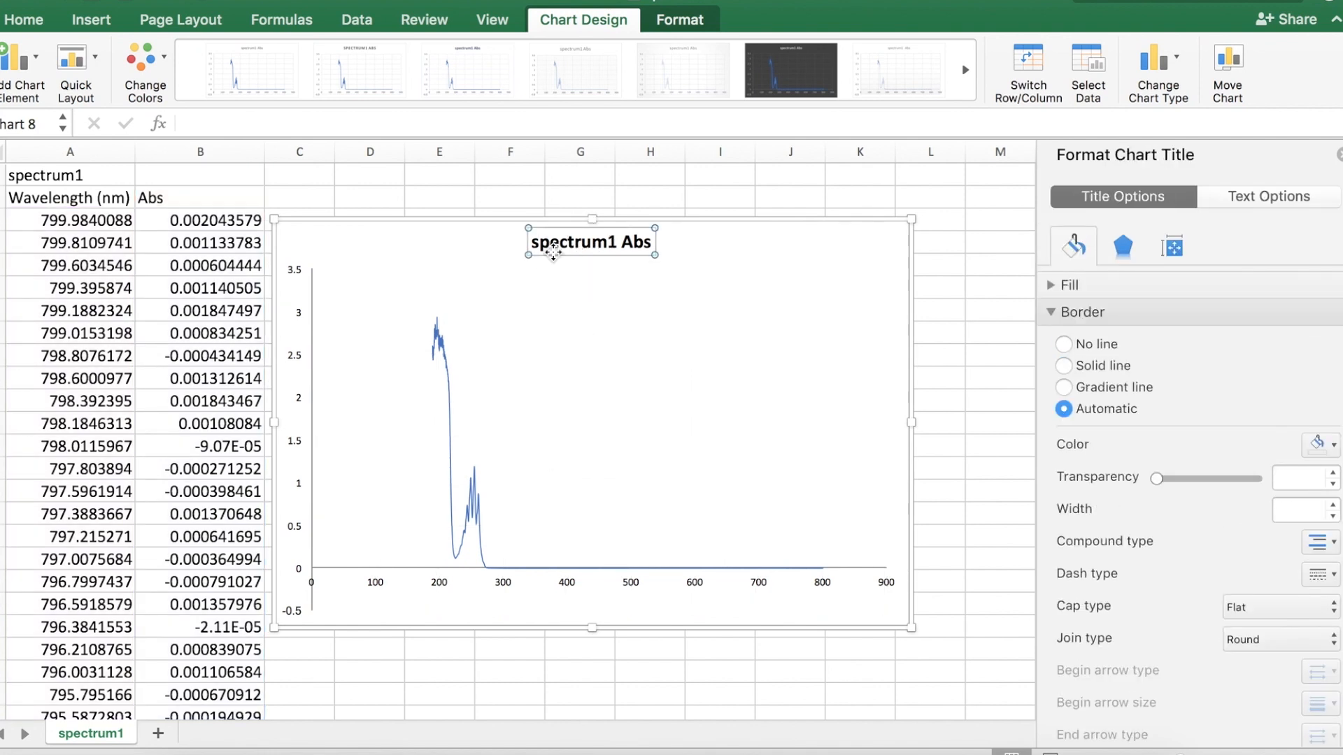
{"action": "left_click", "coordinate": [590, 395]}
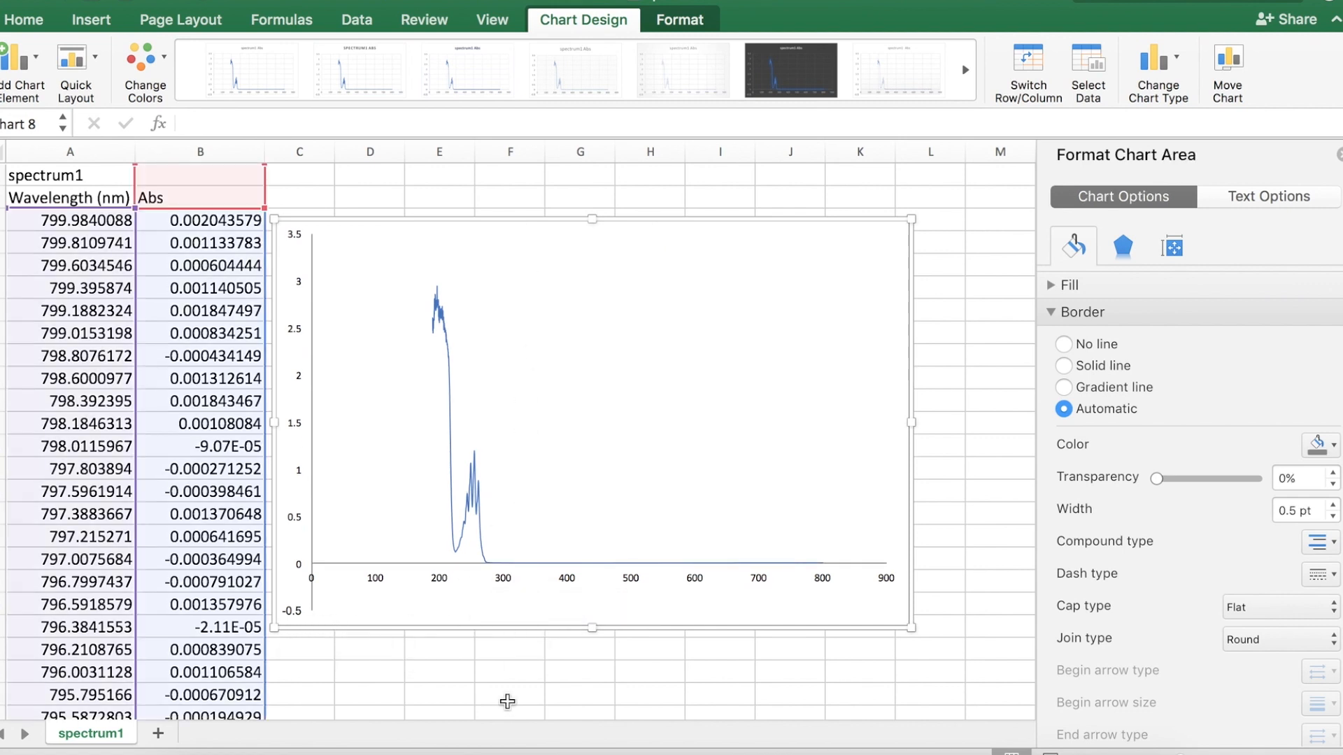
{"action": "mouse_move", "coordinate": [319, 610]}
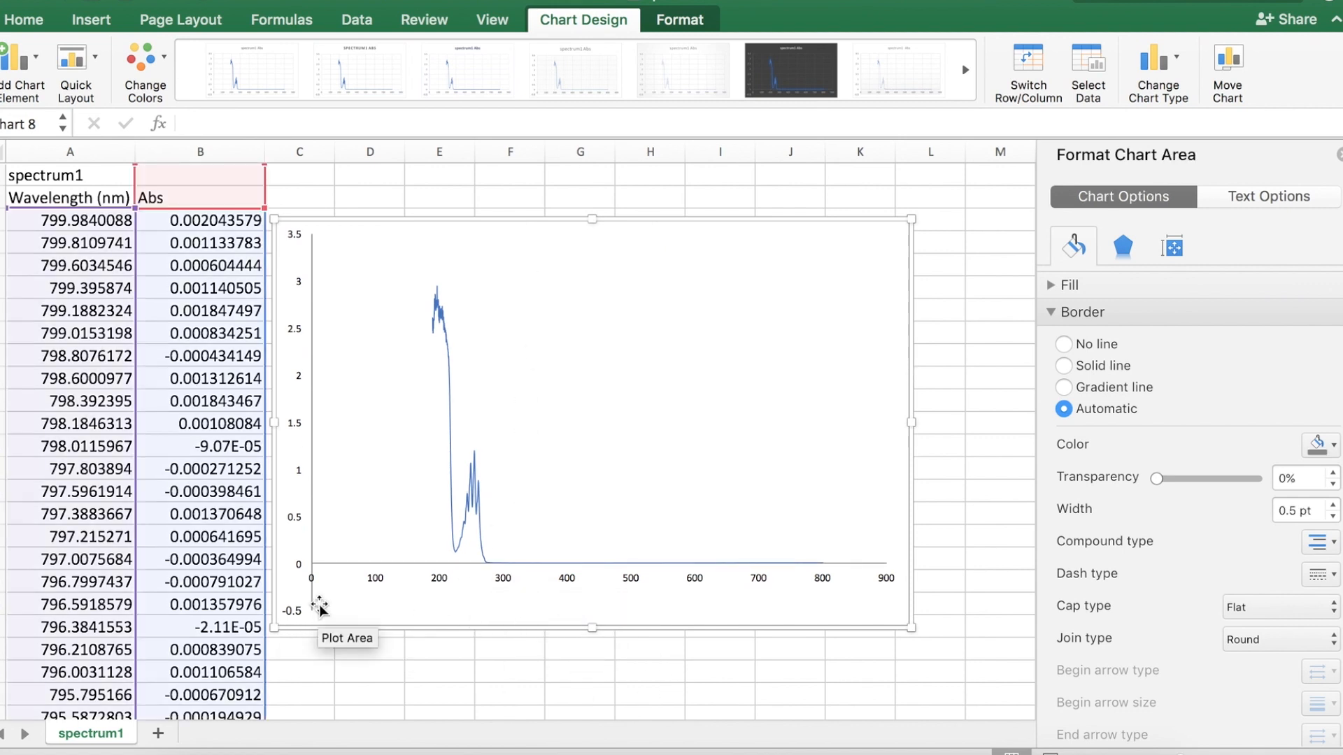
{"action": "mouse_move", "coordinate": [602, 520]}
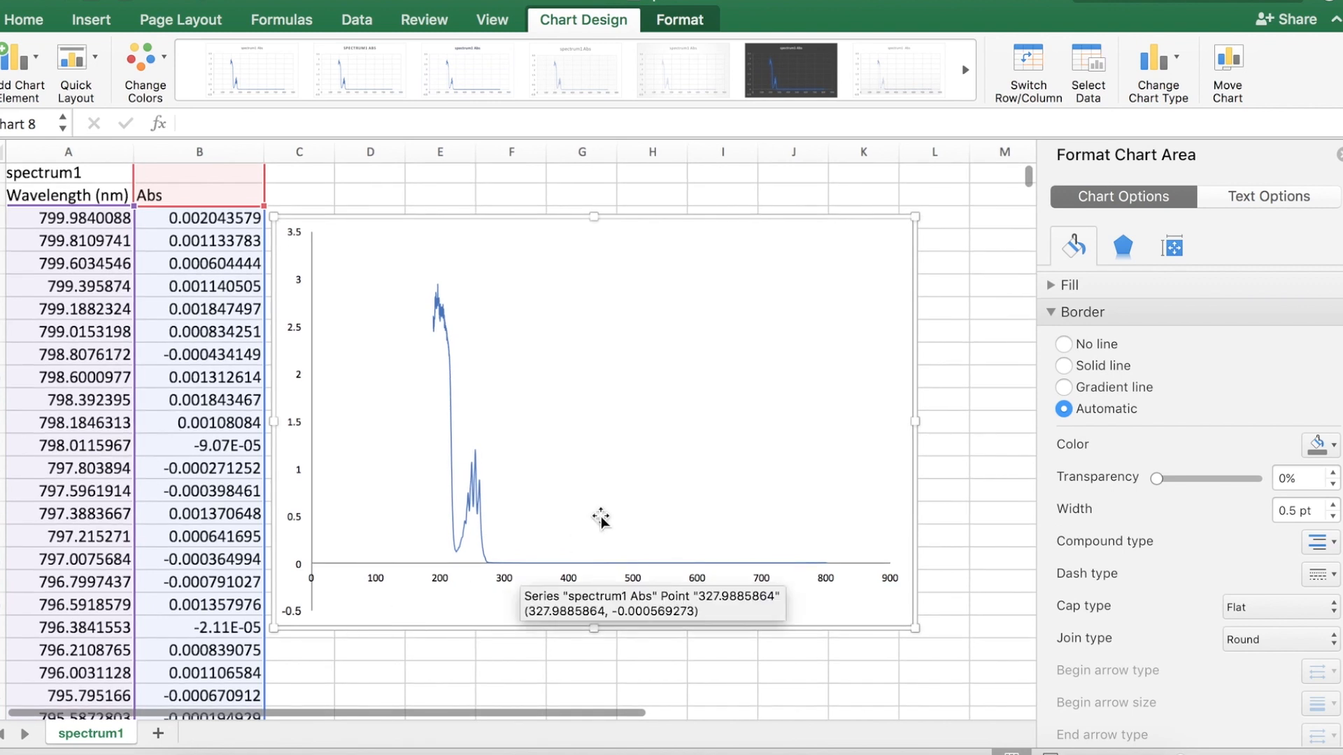
{"action": "mouse_move", "coordinate": [315, 582]}
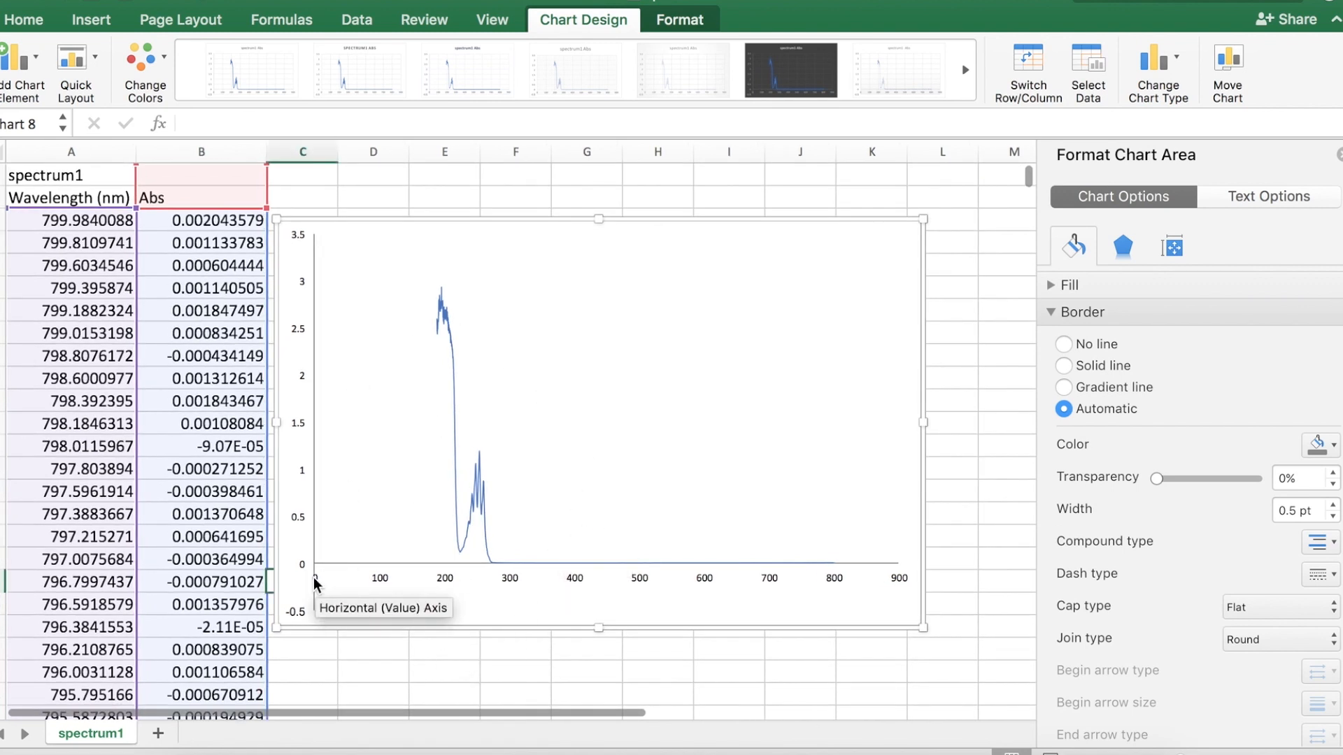
{"action": "mouse_move", "coordinate": [610, 577]}
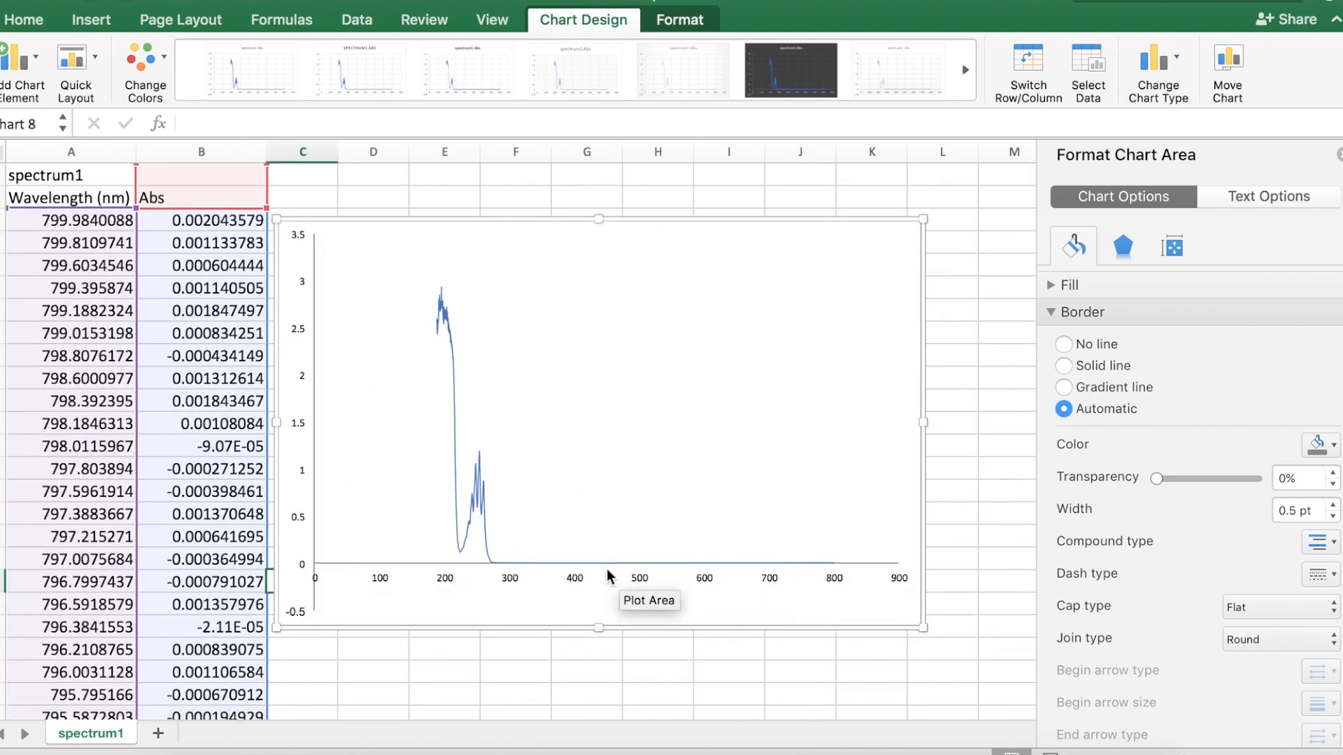
{"action": "mouse_move", "coordinate": [449, 550]}
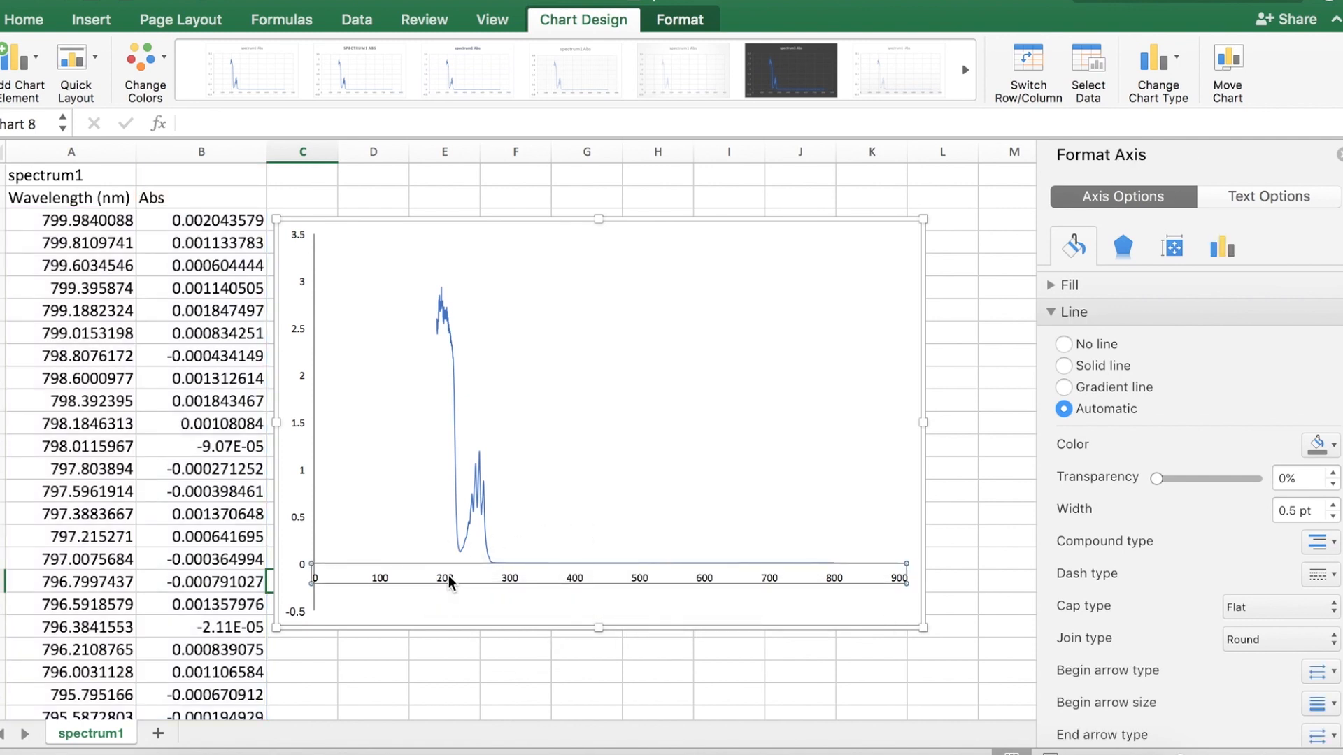
{"action": "mouse_move", "coordinate": [1173, 418]}
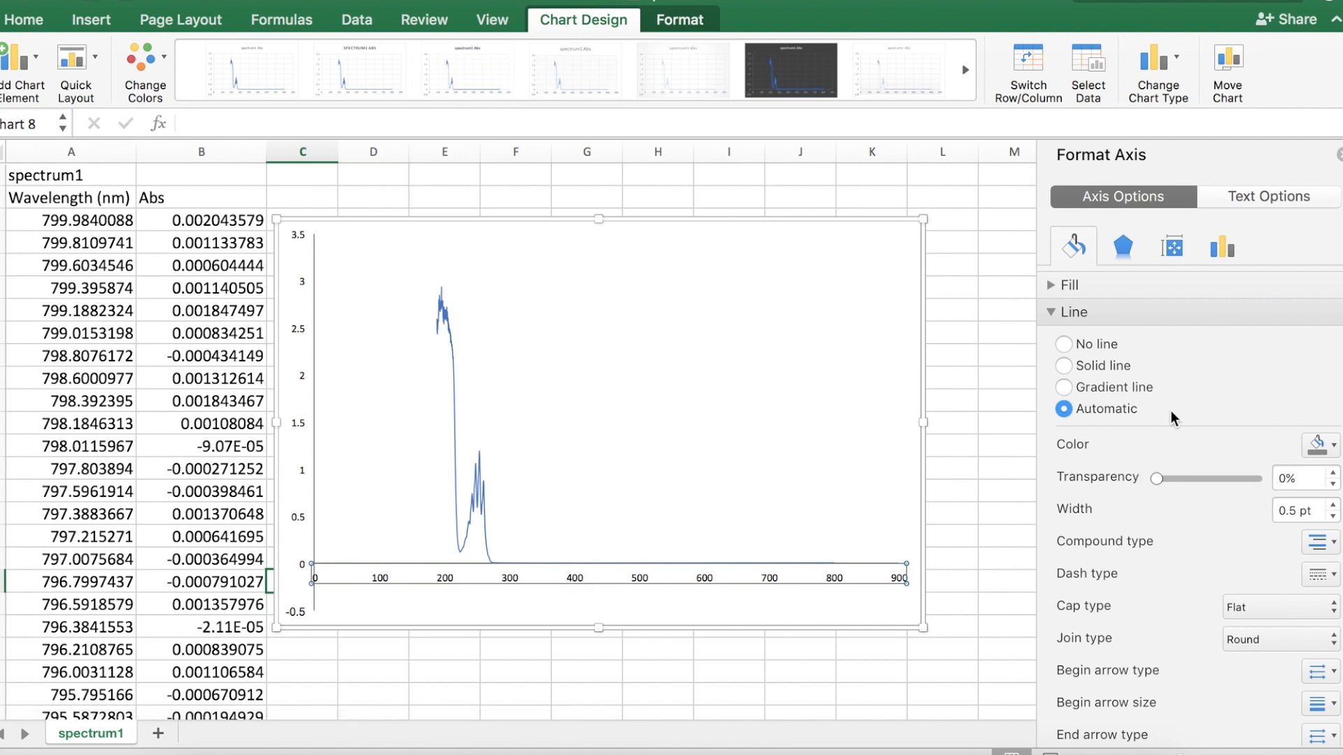
{"action": "mouse_move", "coordinate": [1179, 273]}
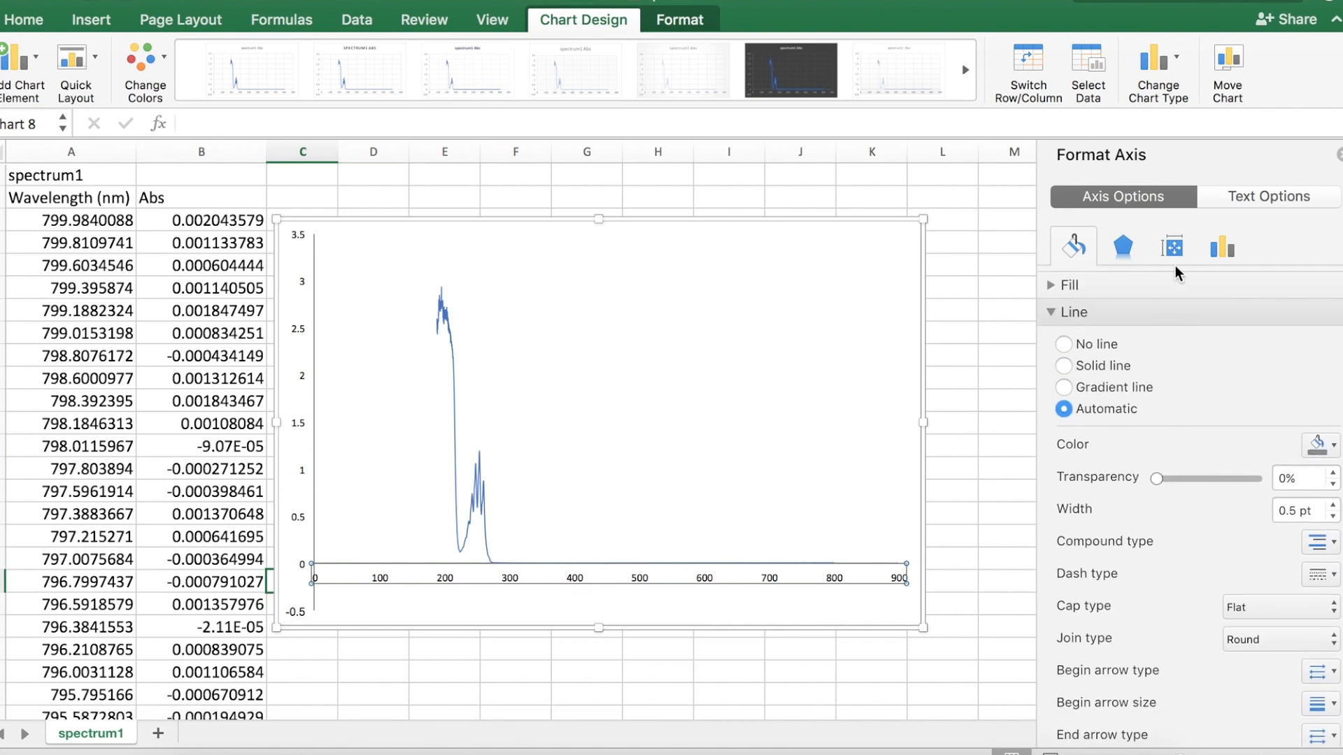
Step: Set the horizontal axis bounds to 200–400 with a major unit of 20 in Format Axis
{"action": "left_click", "coordinate": [1172, 248]}
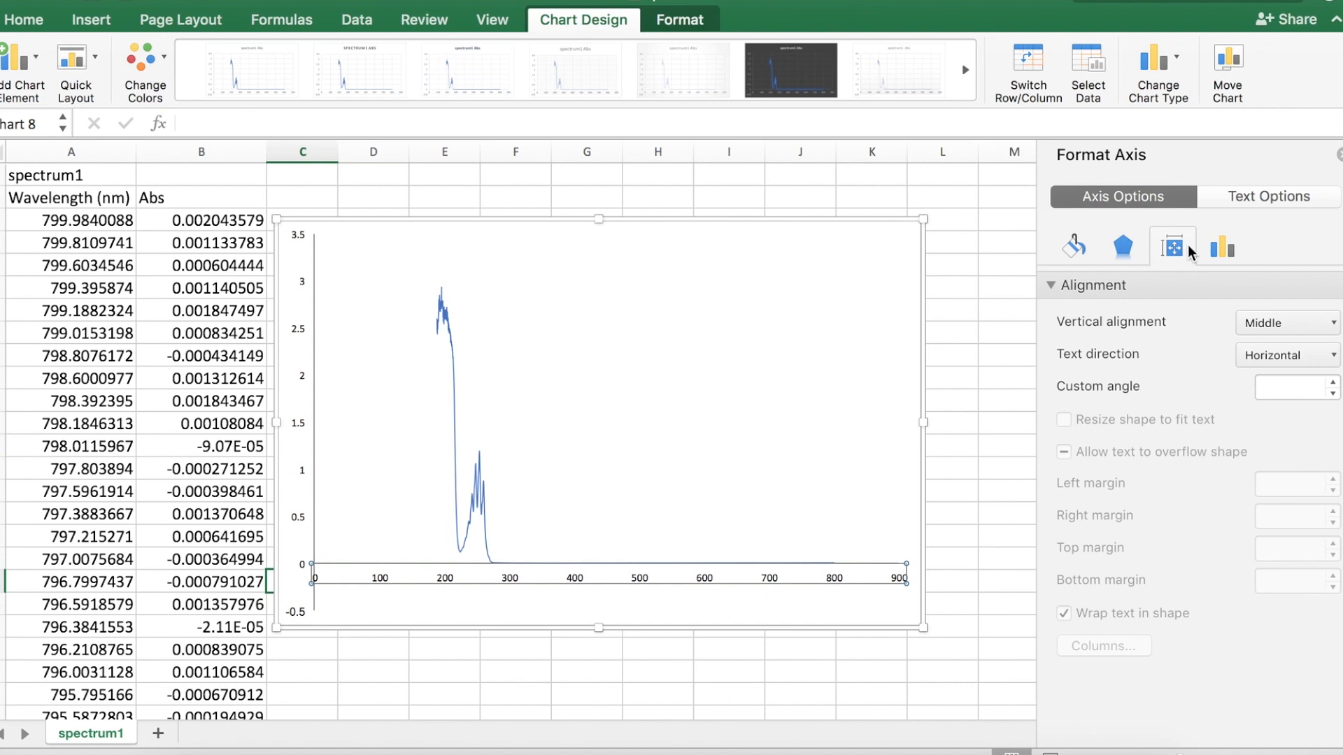
{"action": "left_click", "coordinate": [1221, 246]}
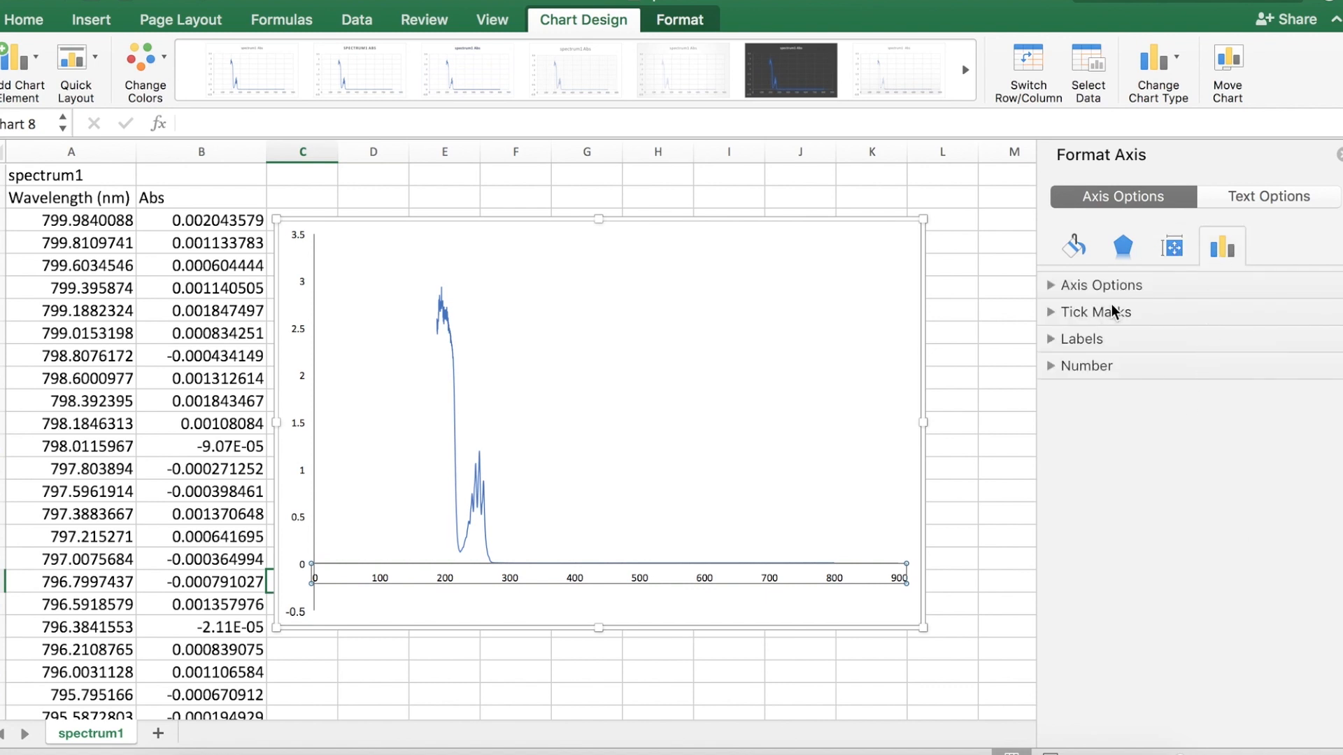
{"action": "left_click", "coordinate": [1104, 285]}
{"action": "type", "text": "400"}
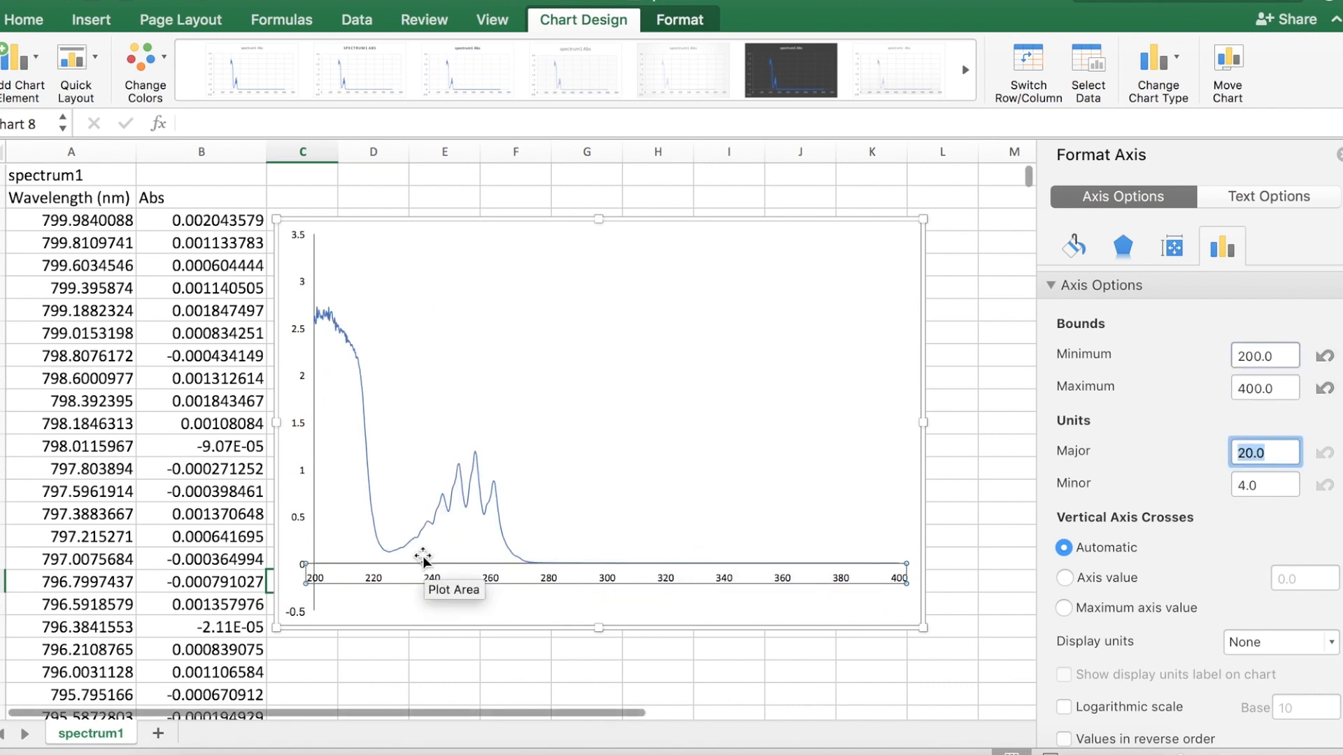
{"action": "mouse_move", "coordinate": [1195, 569]}
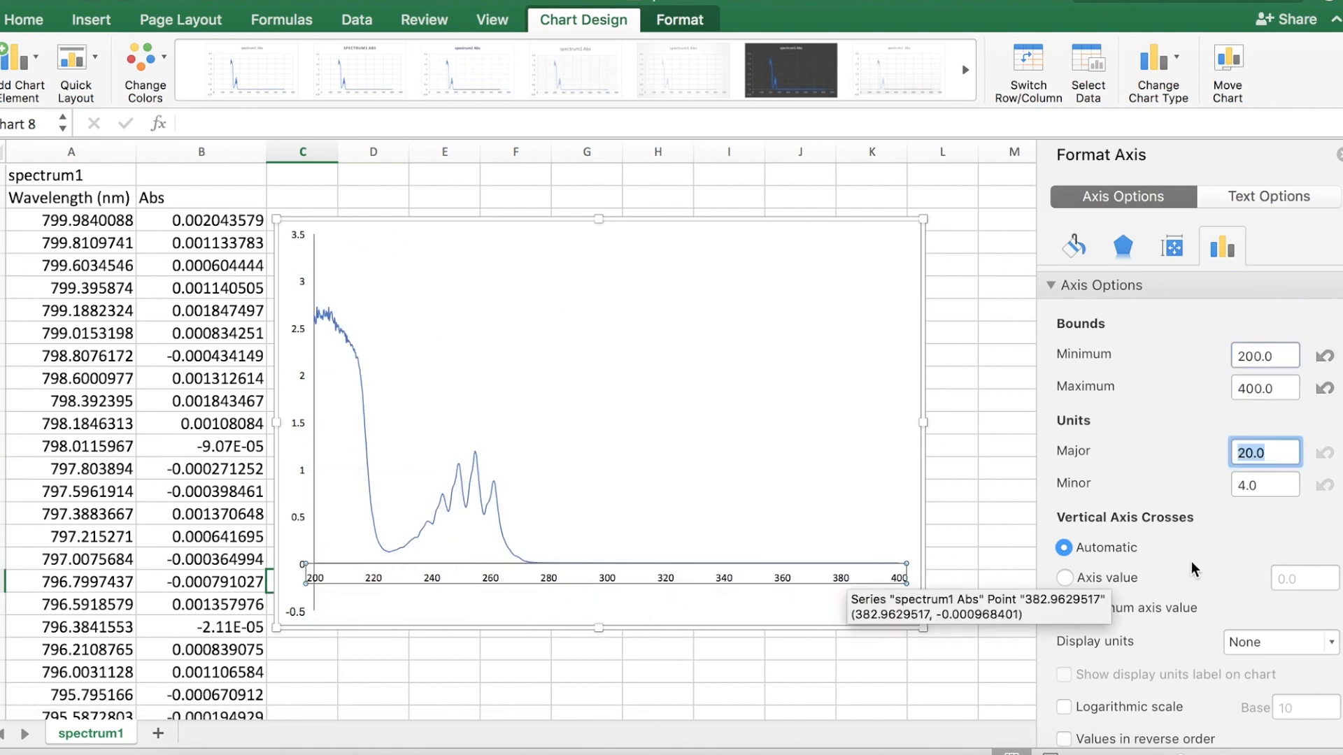
Step: Set the horizontal axis major tick marks to Inside and accept the formatting warning
{"action": "scroll", "scroll_direction": "down", "scroll_amount": 3}
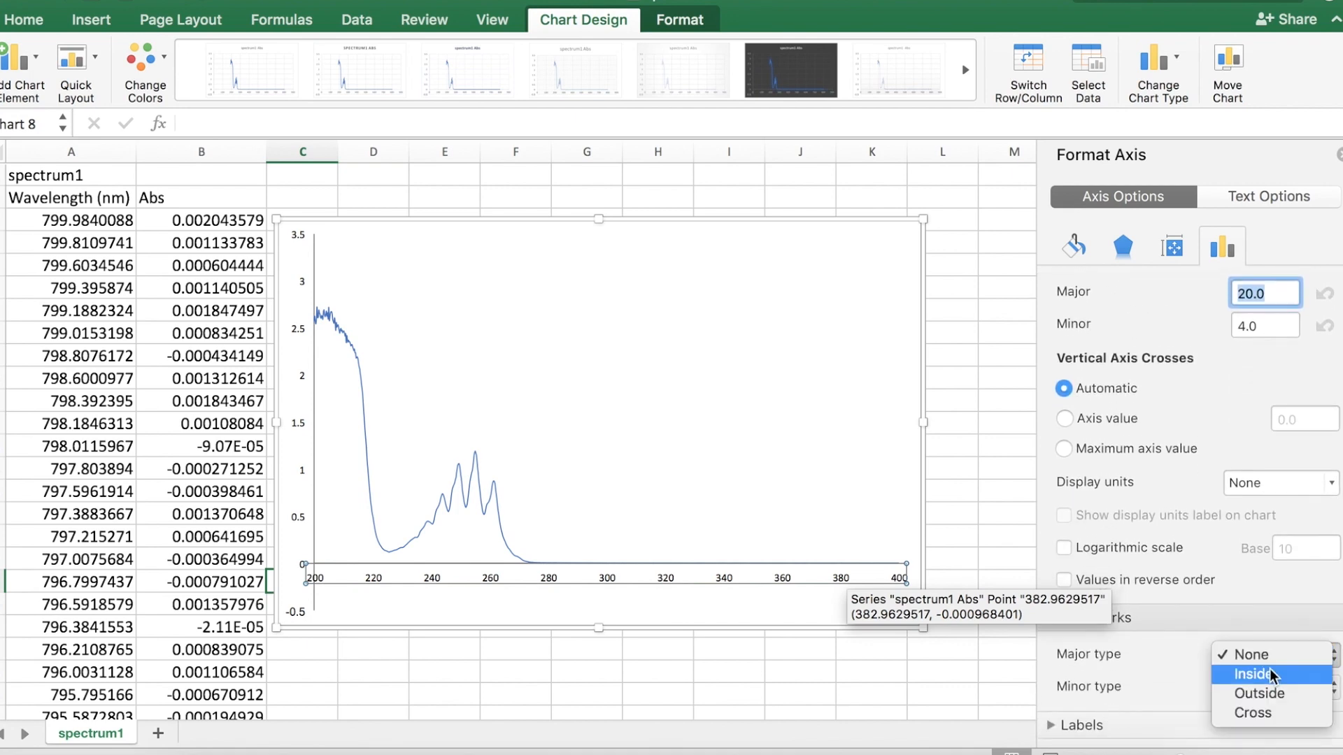
{"action": "left_click", "coordinate": [1256, 674]}
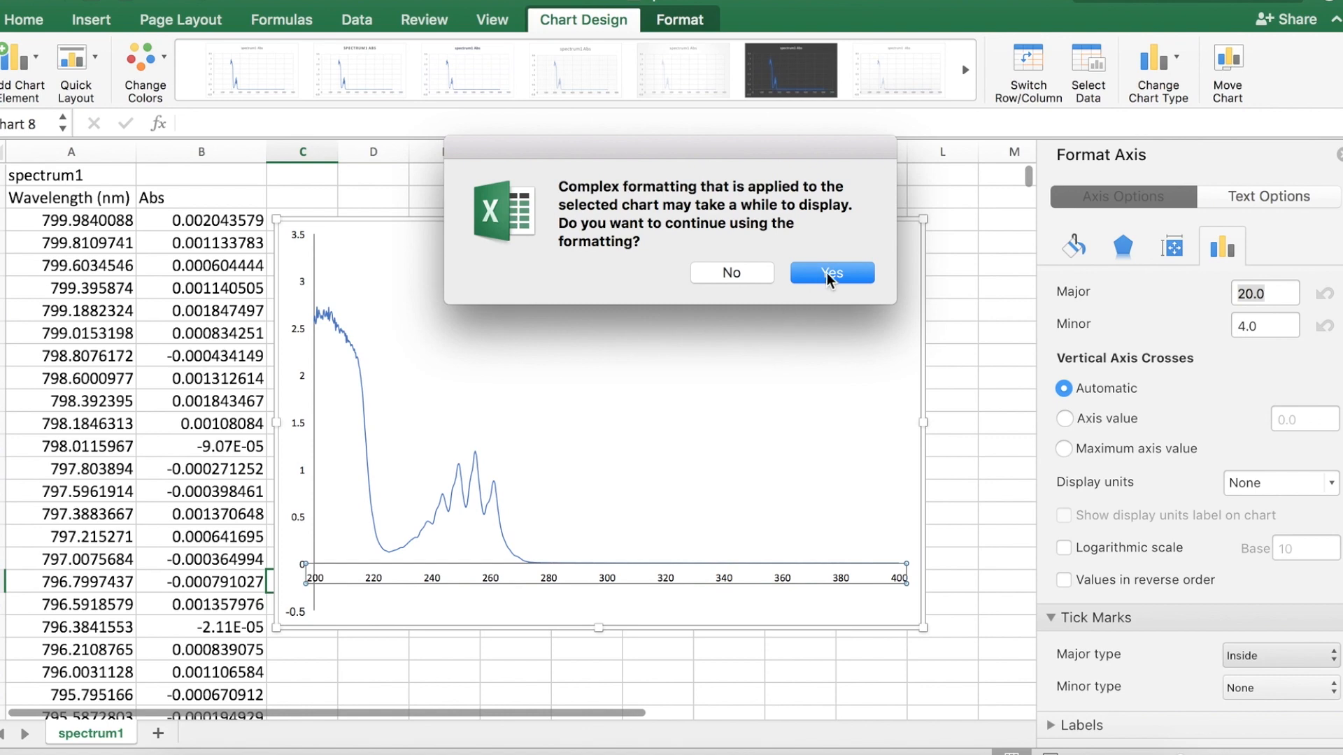
{"action": "left_click", "coordinate": [830, 272]}
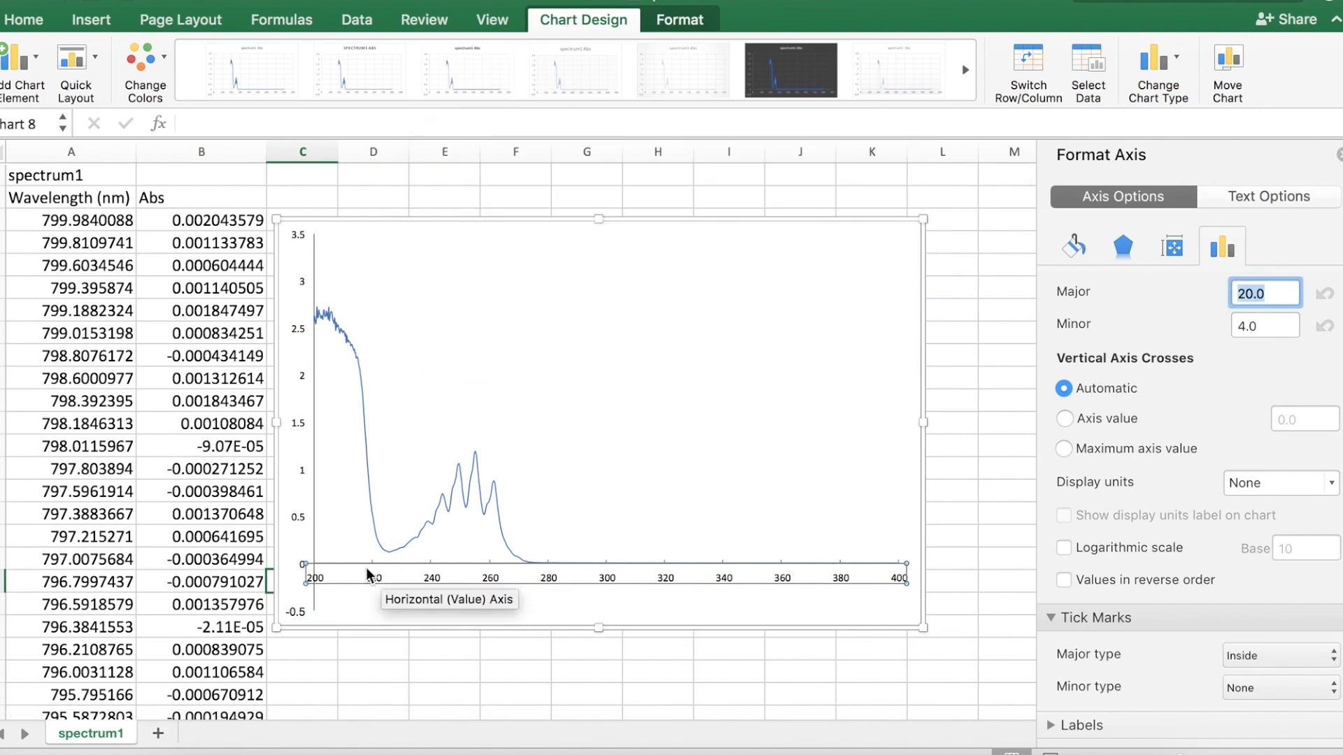
{"action": "mouse_move", "coordinate": [370, 565]}
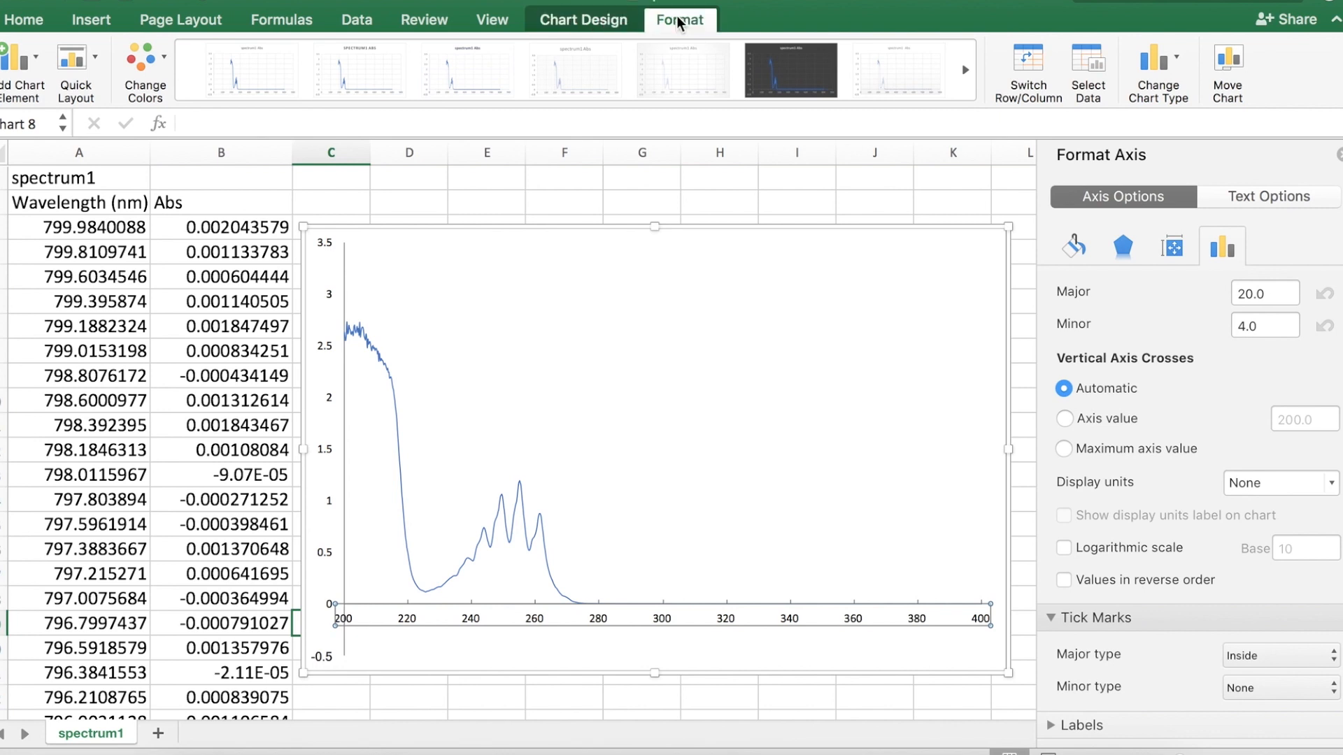
Step: Add a primary horizontal axis title reading 'Wavelength (nm)'
{"action": "left_click", "coordinate": [678, 18]}
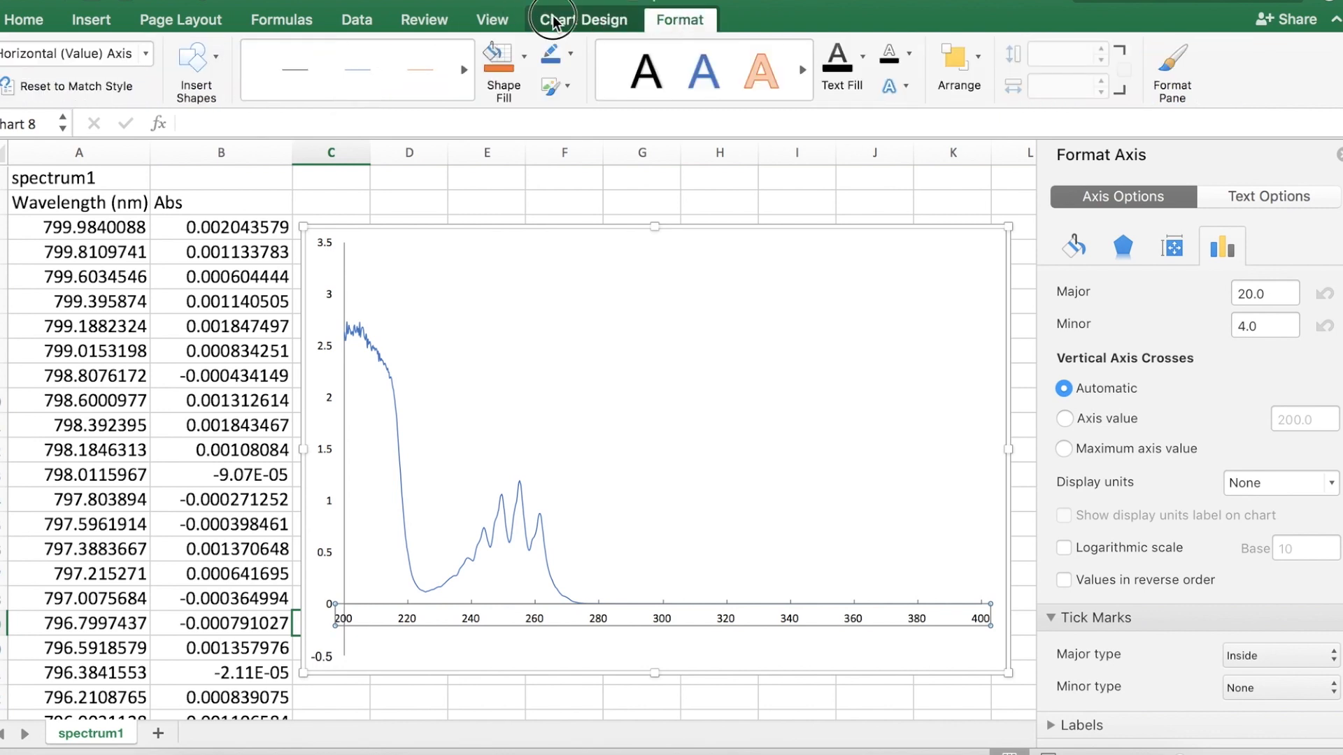
{"action": "left_click", "coordinate": [19, 56]}
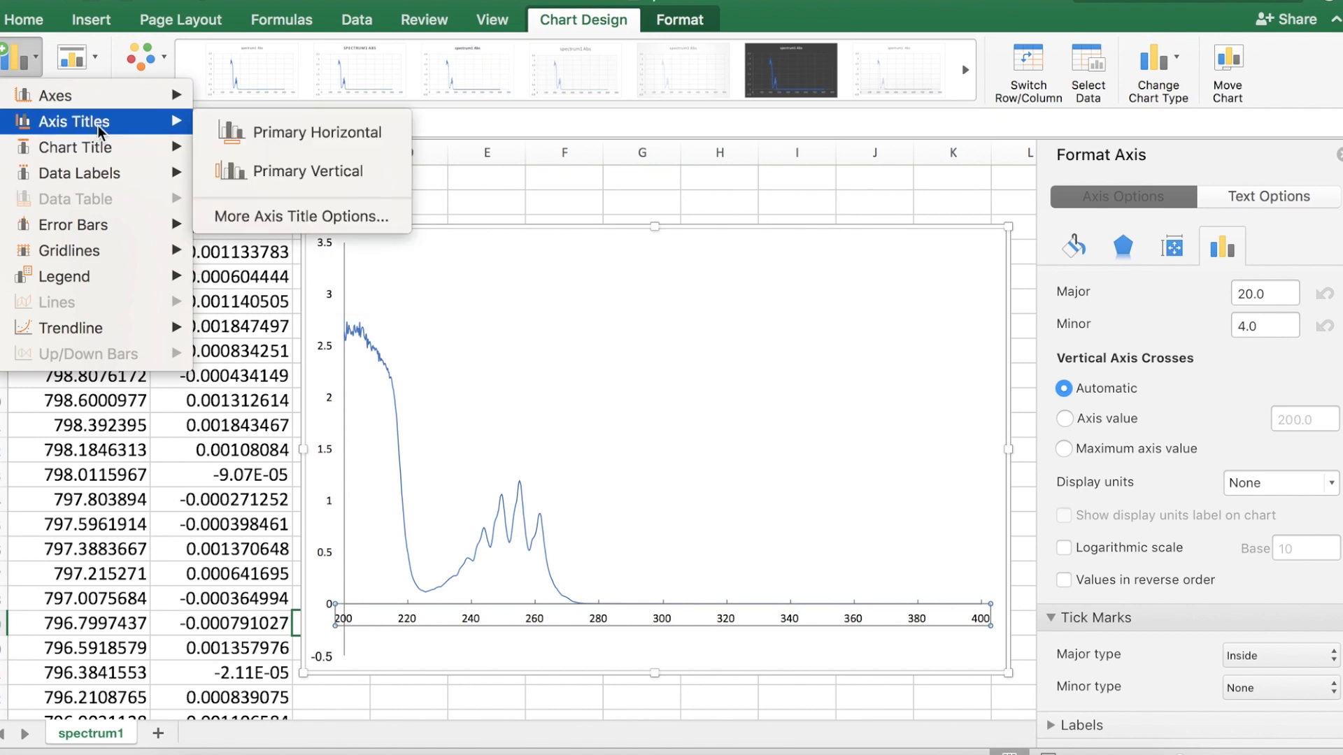
{"action": "left_click", "coordinate": [319, 132]}
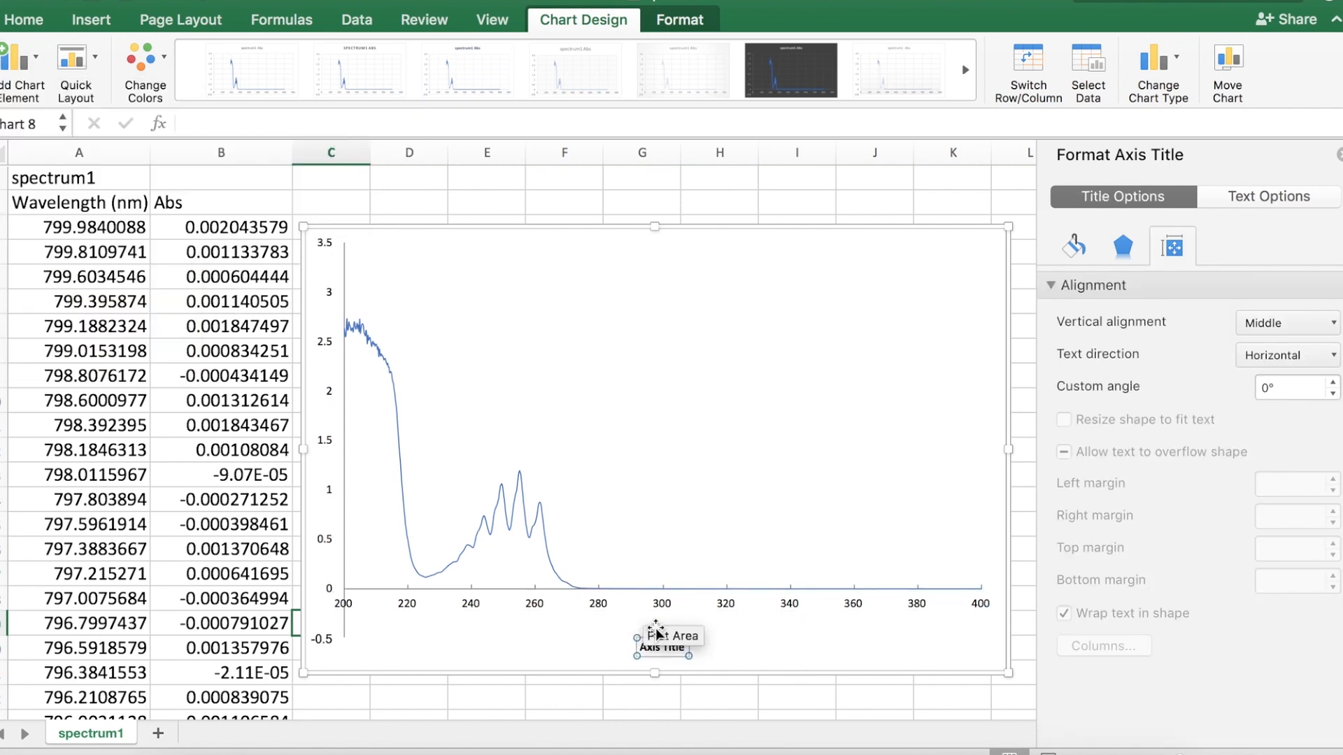
{"action": "type", "text": "Wav"}
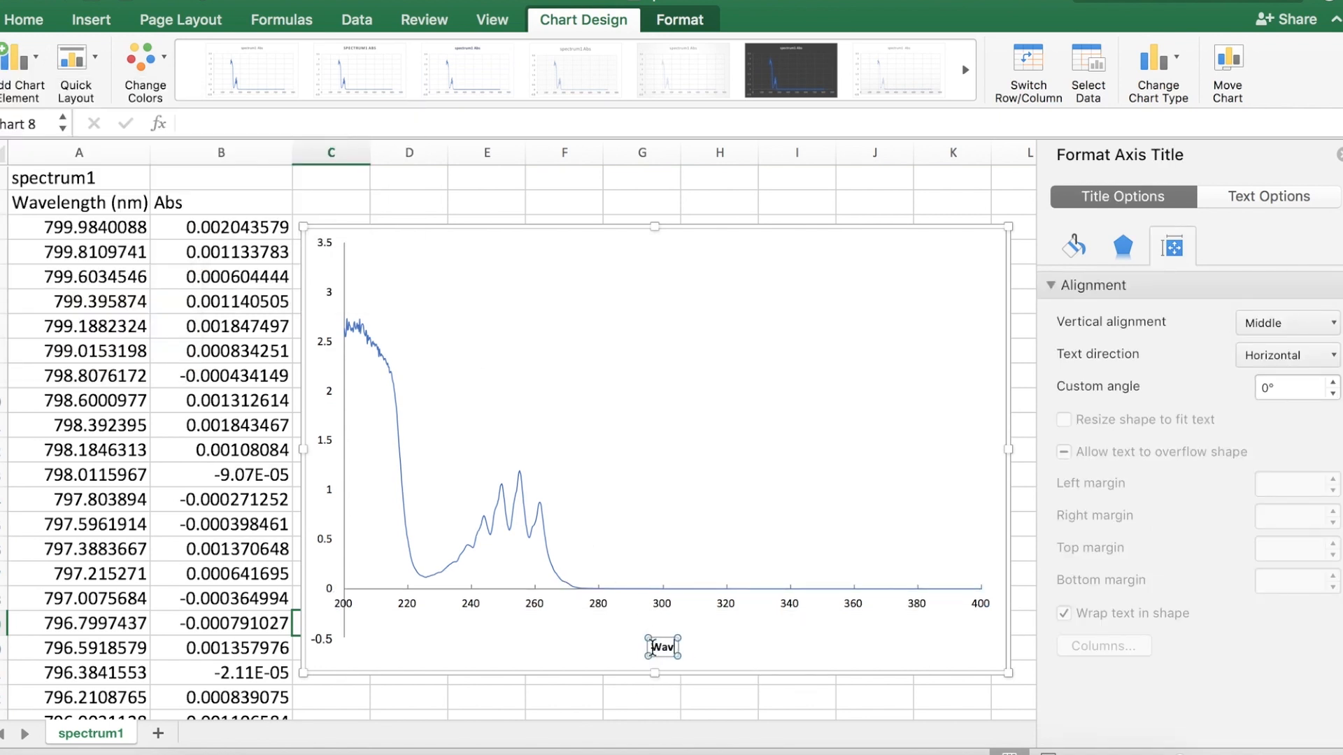
{"action": "type", "text": "Wavelength (nm)"}
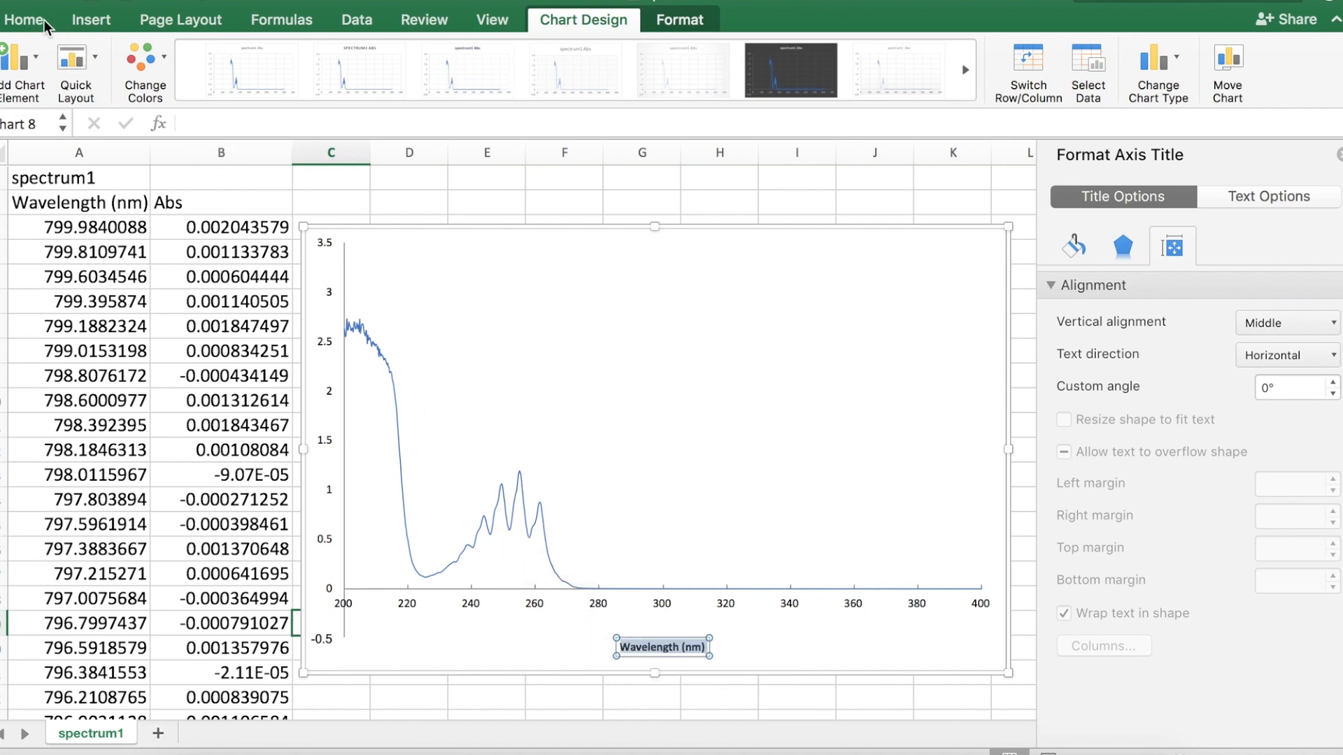
Step: Set the 'Wavelength (nm)' axis title font size to 14 point
{"action": "left_click", "coordinate": [25, 18]}
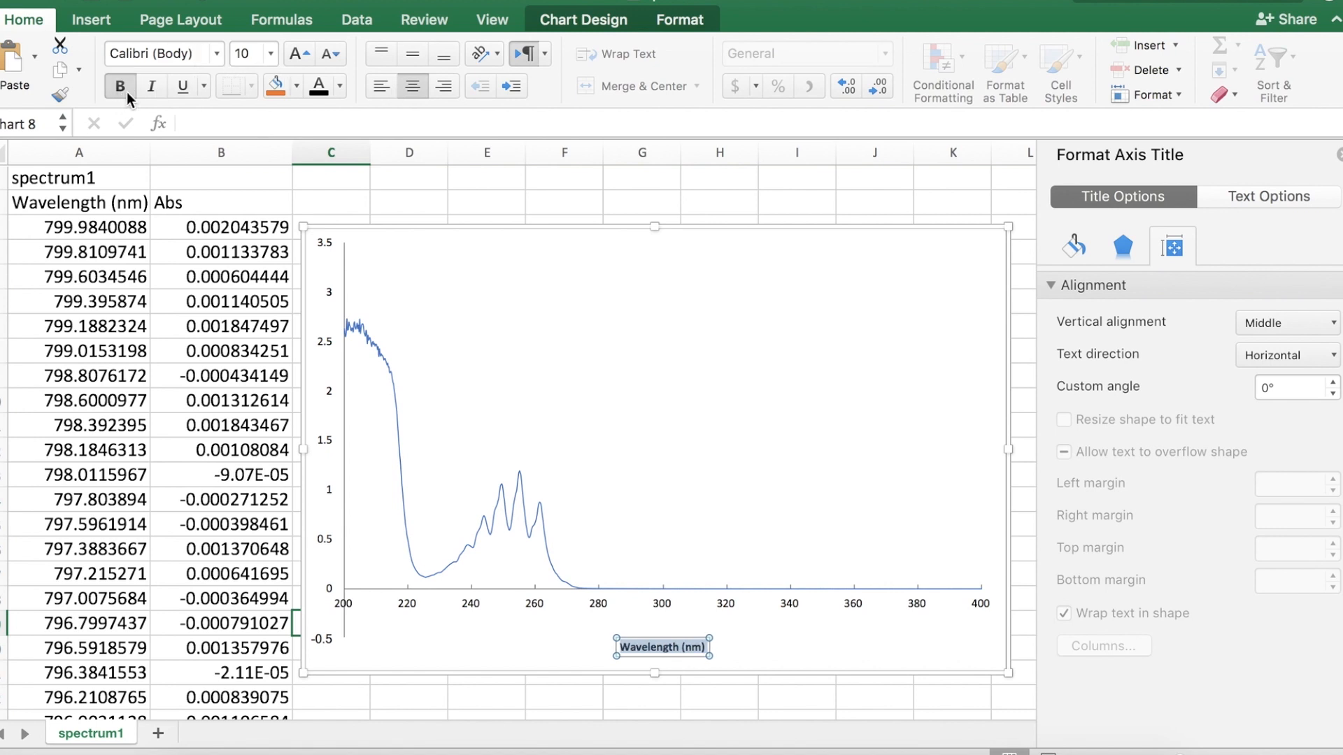
{"action": "left_click", "coordinate": [267, 54]}
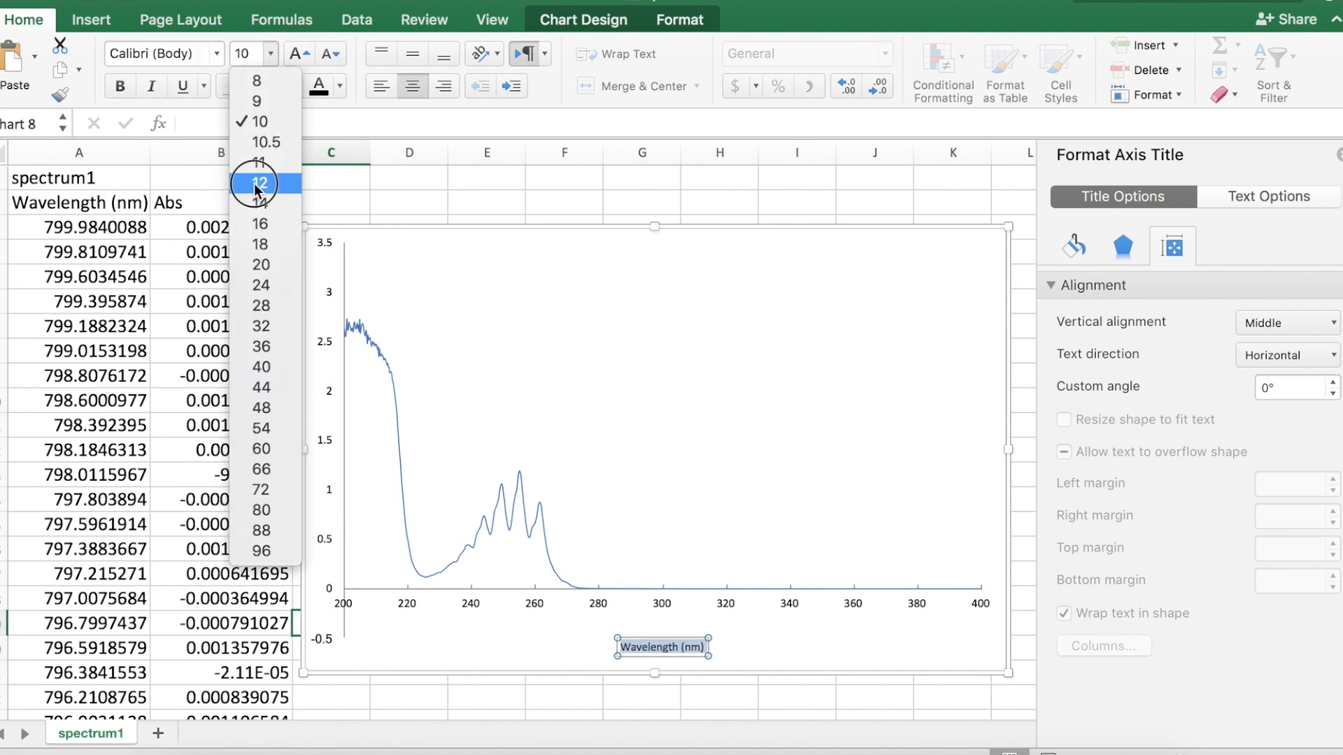
{"action": "left_click", "coordinate": [260, 182]}
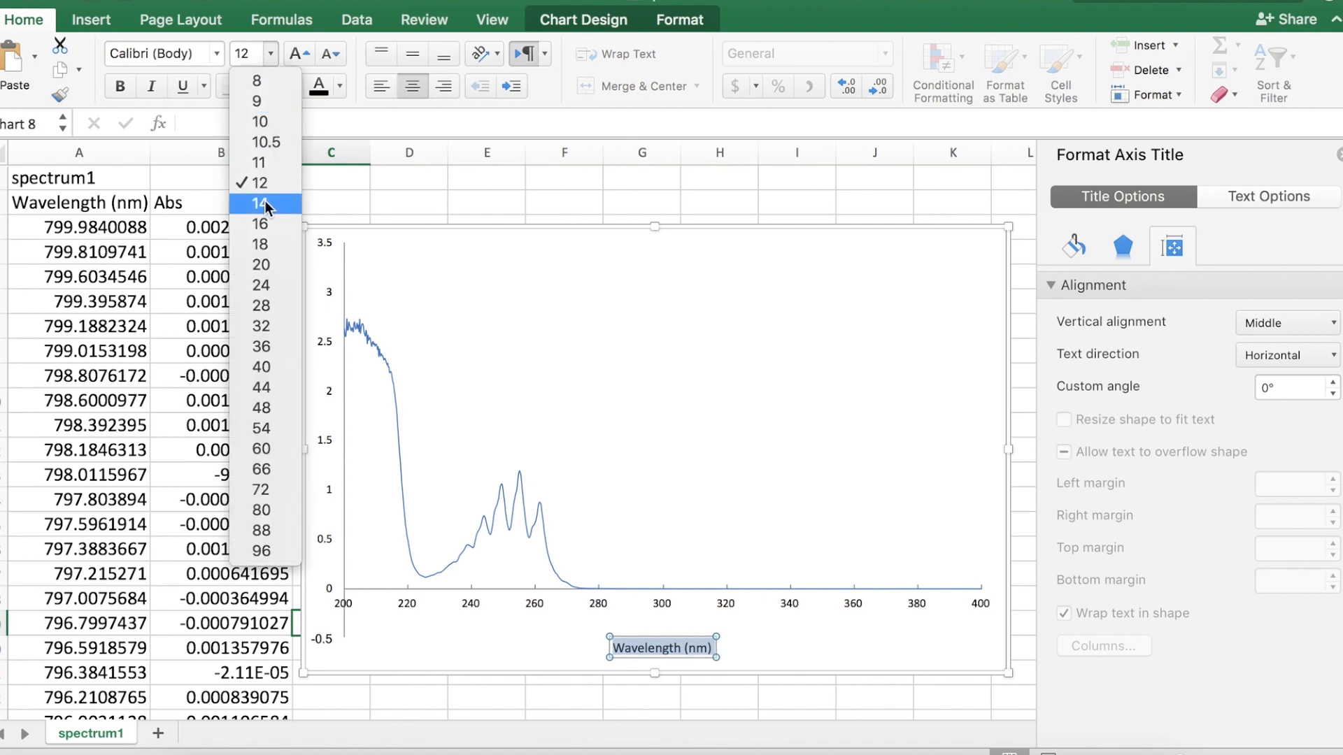
{"action": "left_click", "coordinate": [260, 204]}
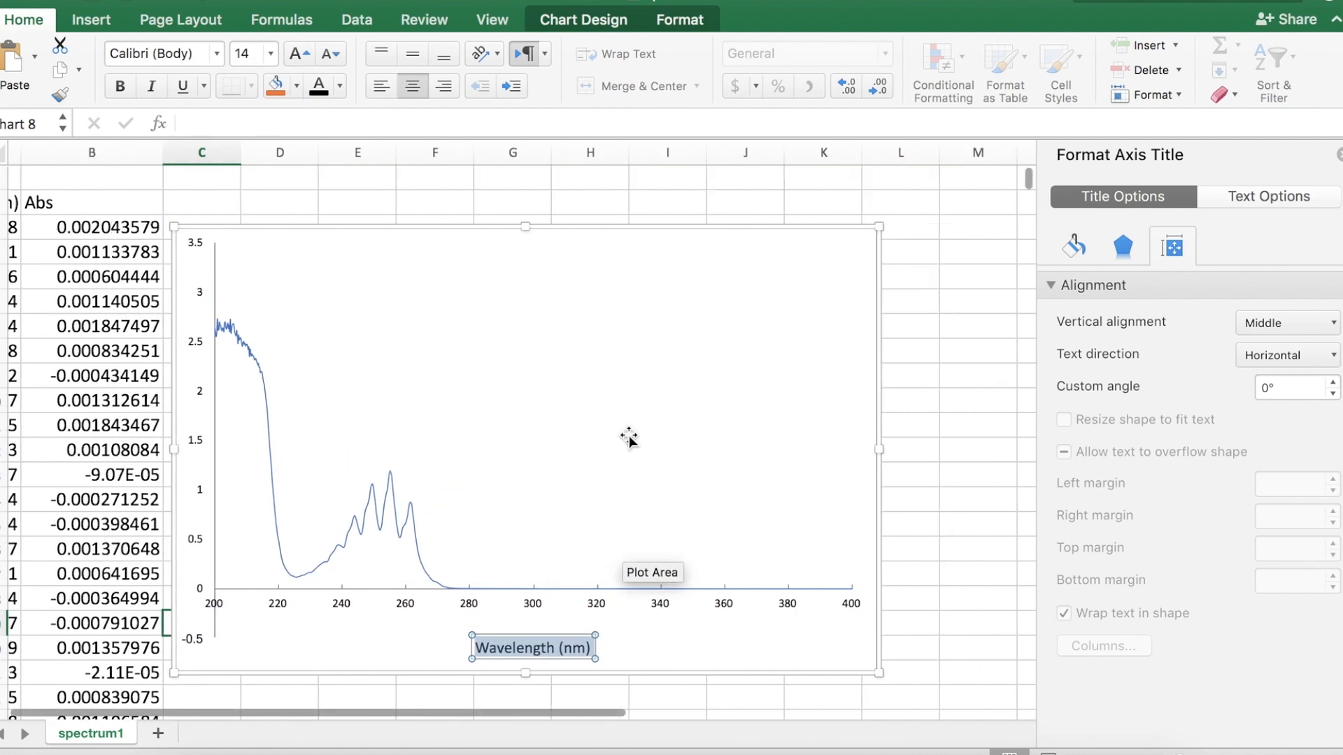
Step: Bring up the context menu of the formatted spectrum chart's plot area
{"action": "scroll", "scroll_direction": "right", "scroll_amount": 3}
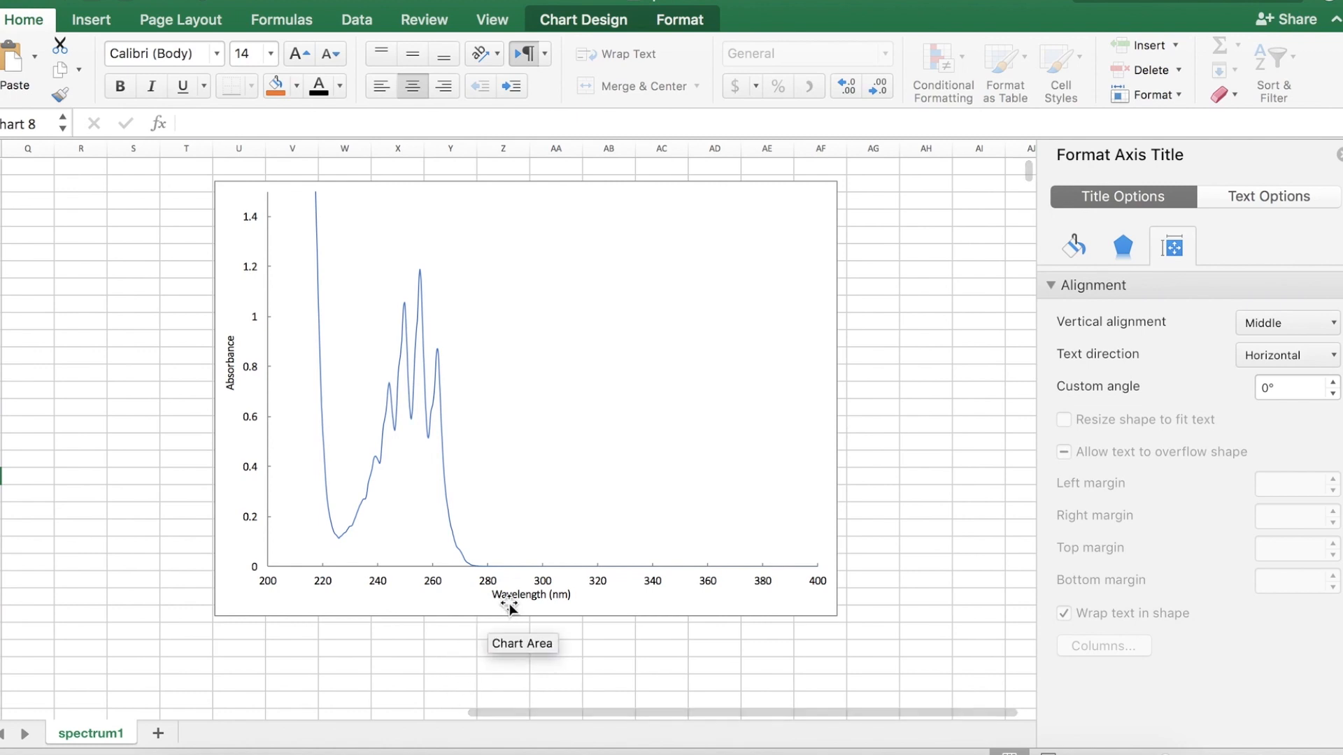
{"action": "mouse_move", "coordinate": [516, 591]}
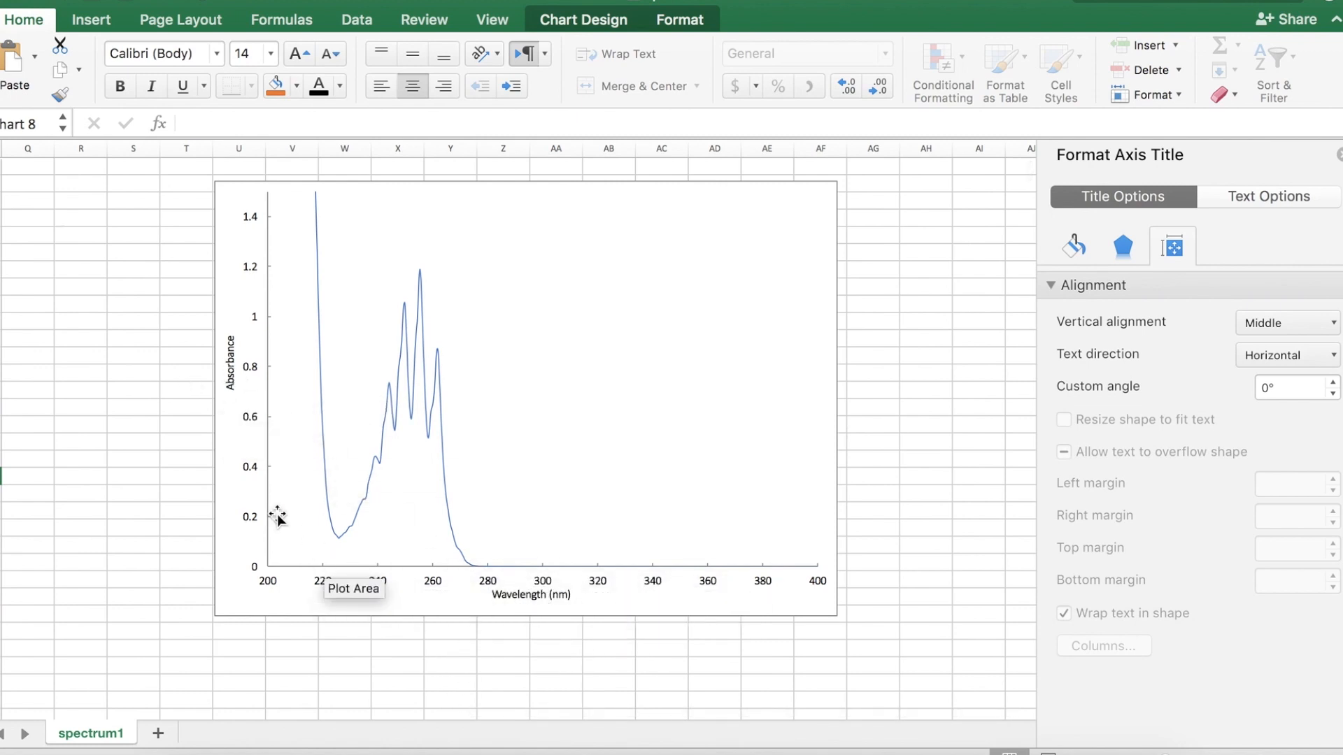
{"action": "mouse_move", "coordinate": [270, 577]}
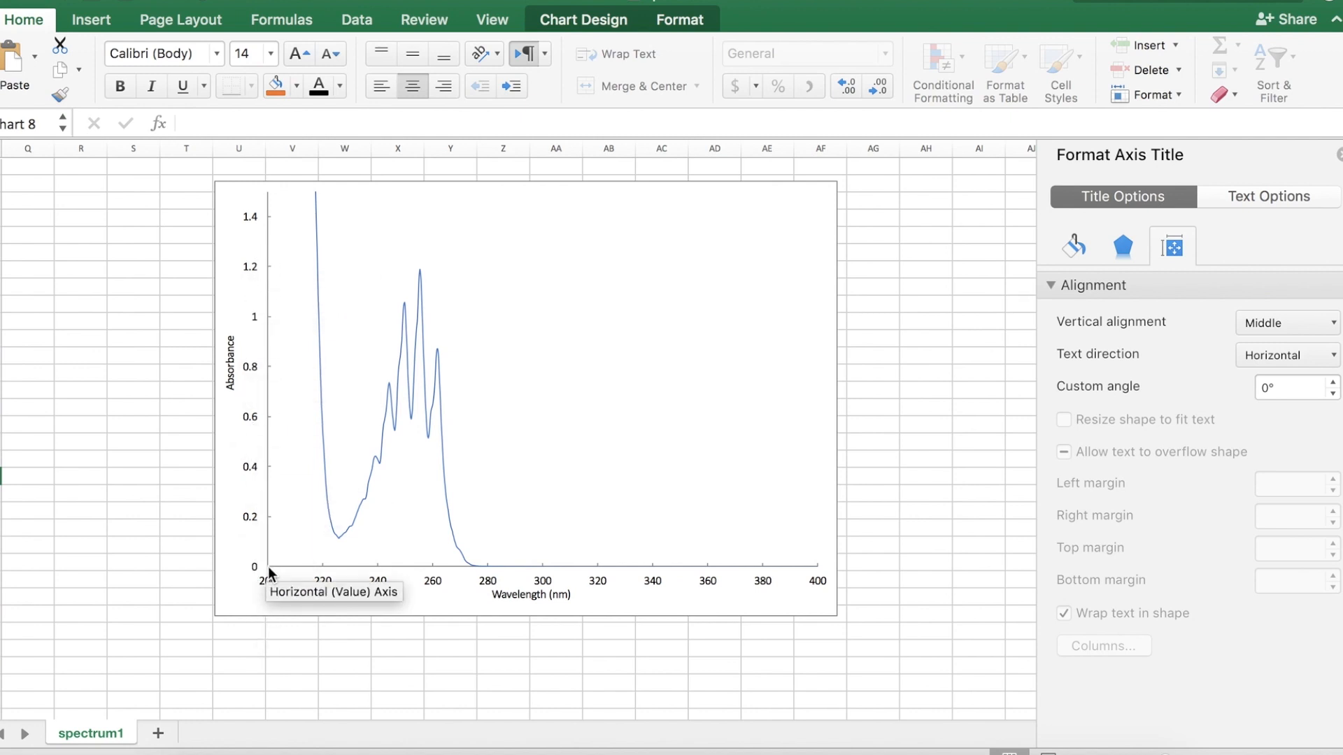
{"action": "mouse_move", "coordinate": [879, 589]}
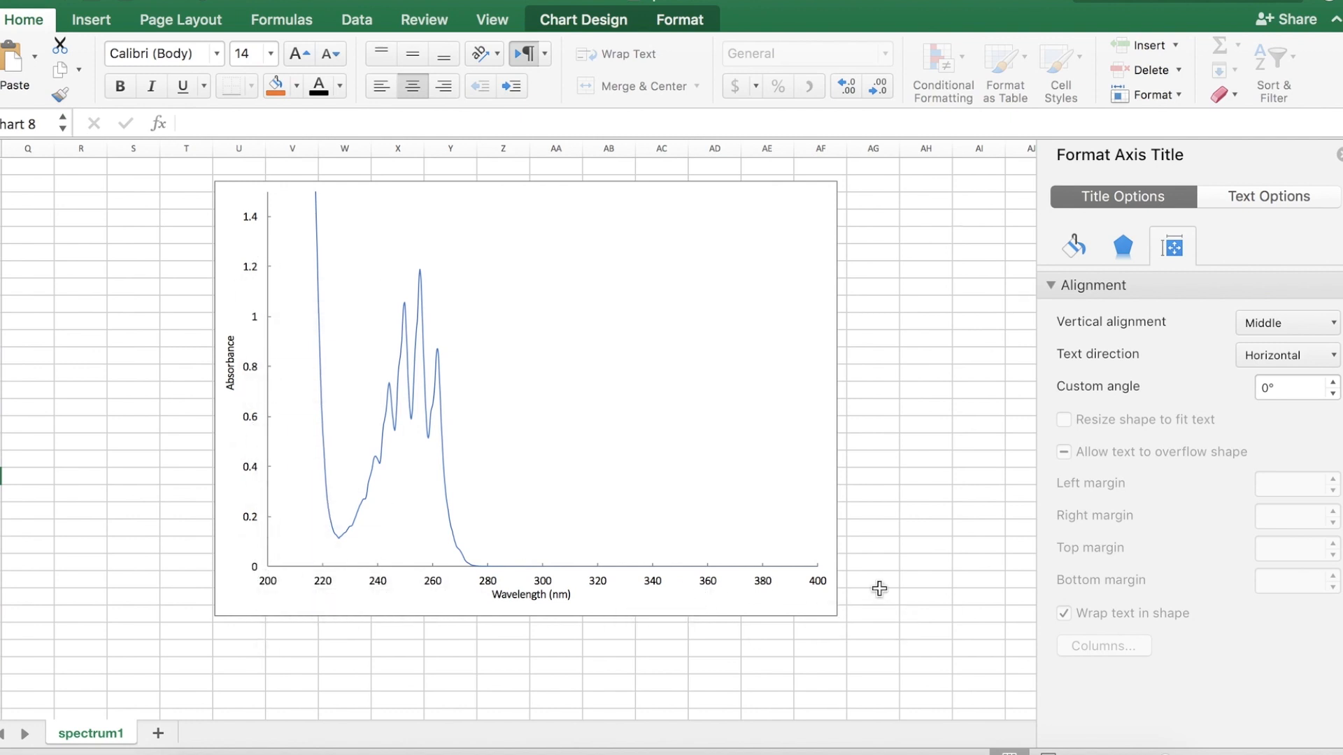
{"action": "mouse_move", "coordinate": [270, 593]}
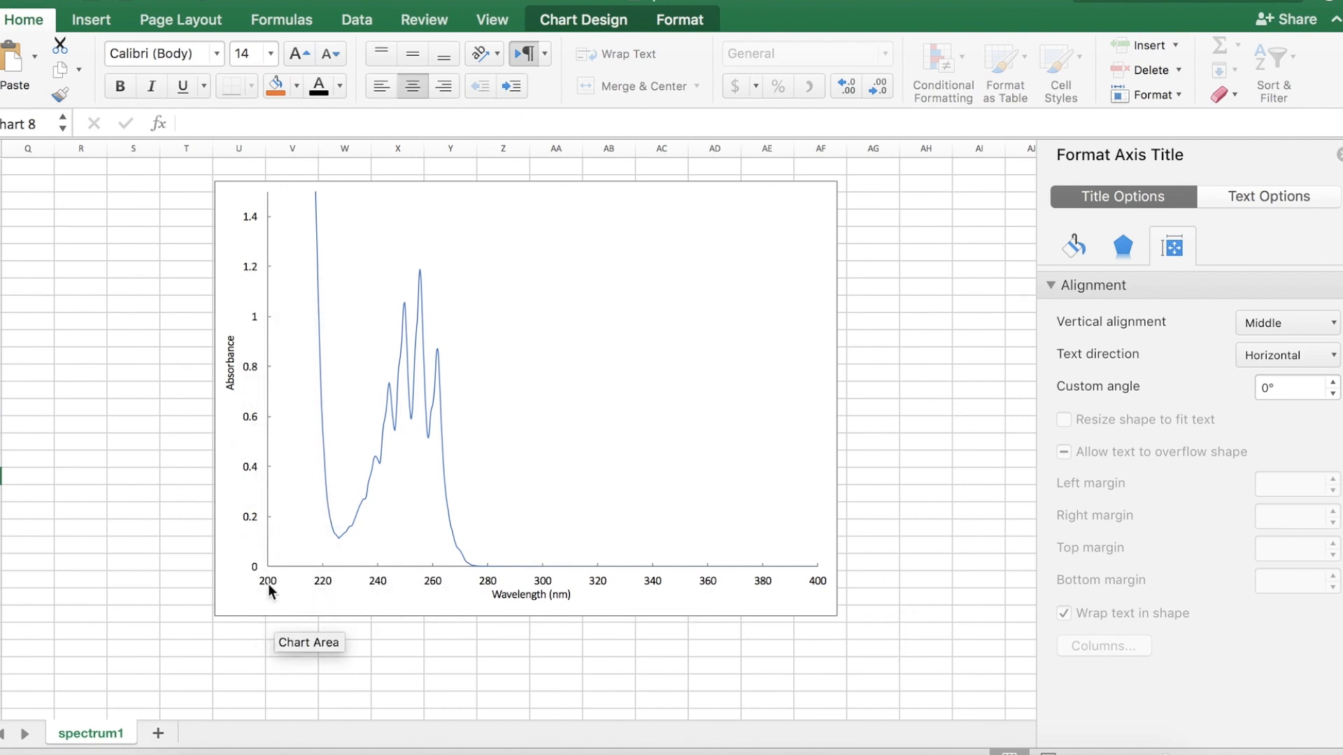
{"action": "mouse_move", "coordinate": [834, 593]}
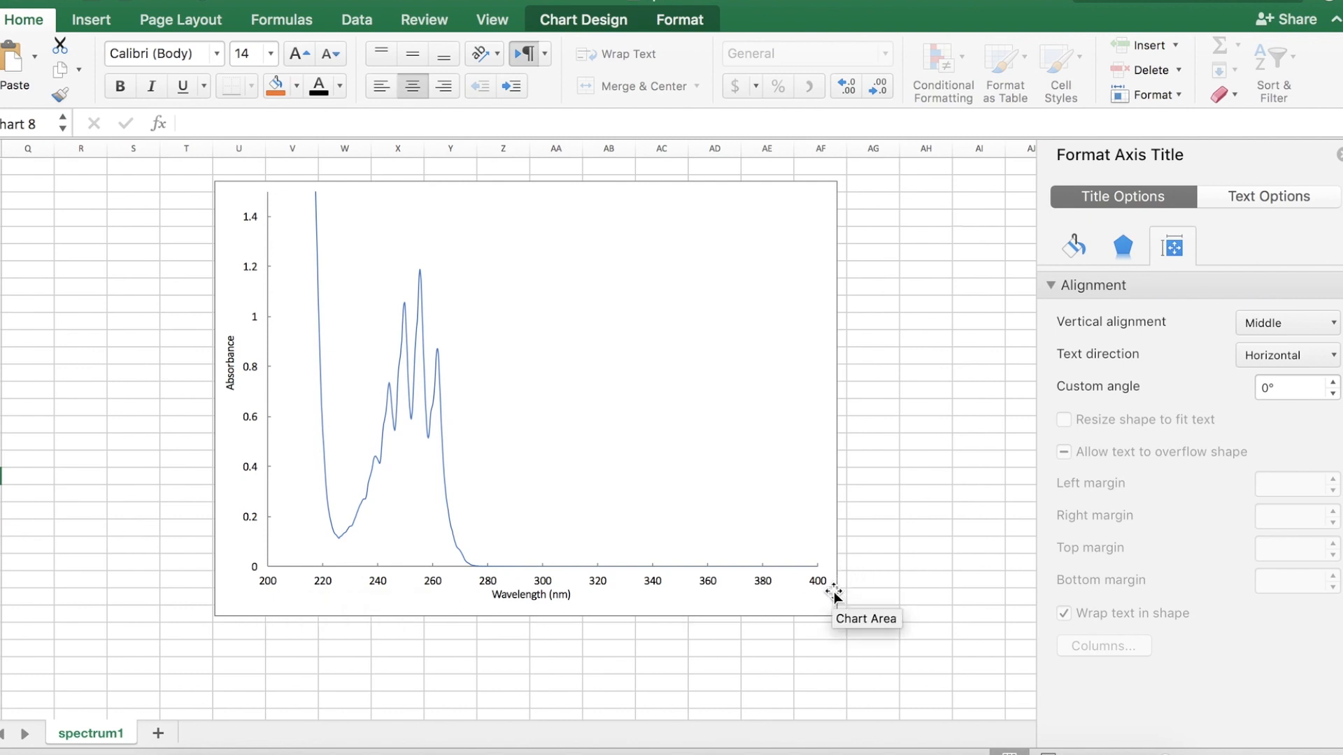
{"action": "mouse_move", "coordinate": [265, 568]}
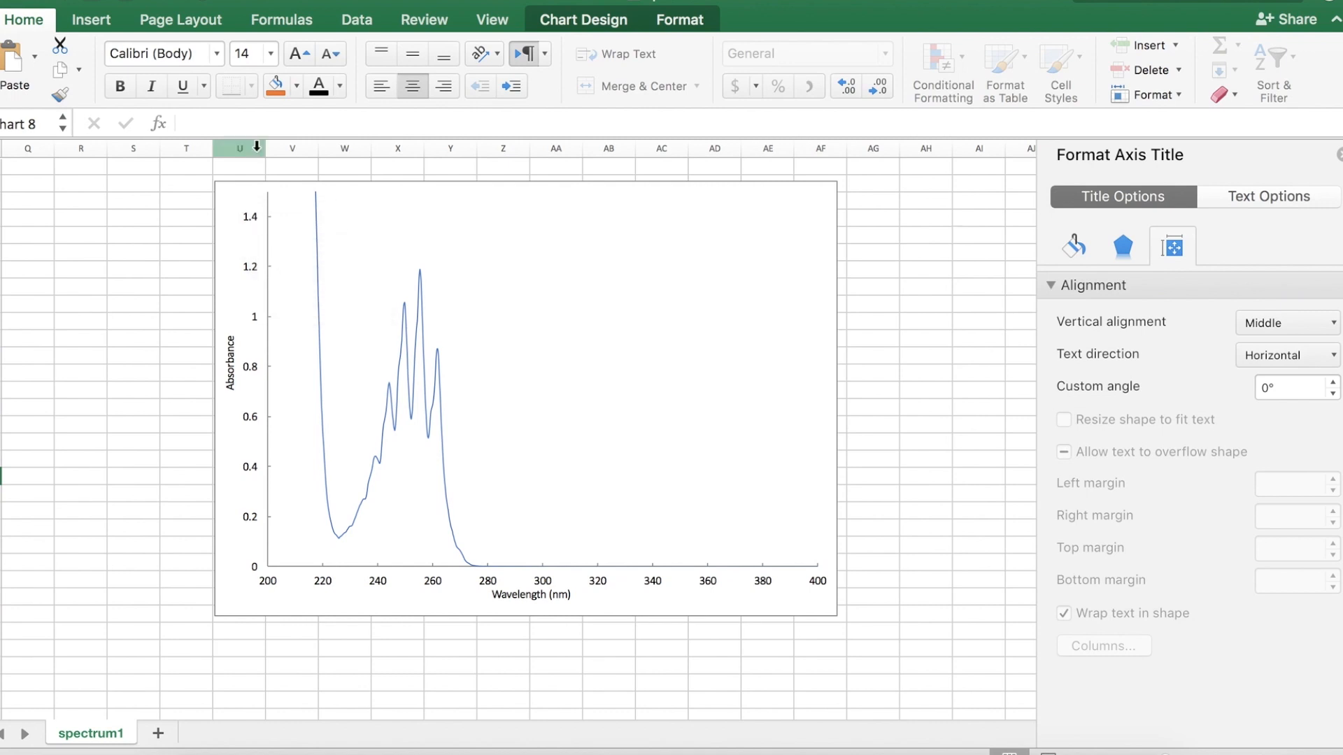
{"action": "mouse_move", "coordinate": [261, 295]}
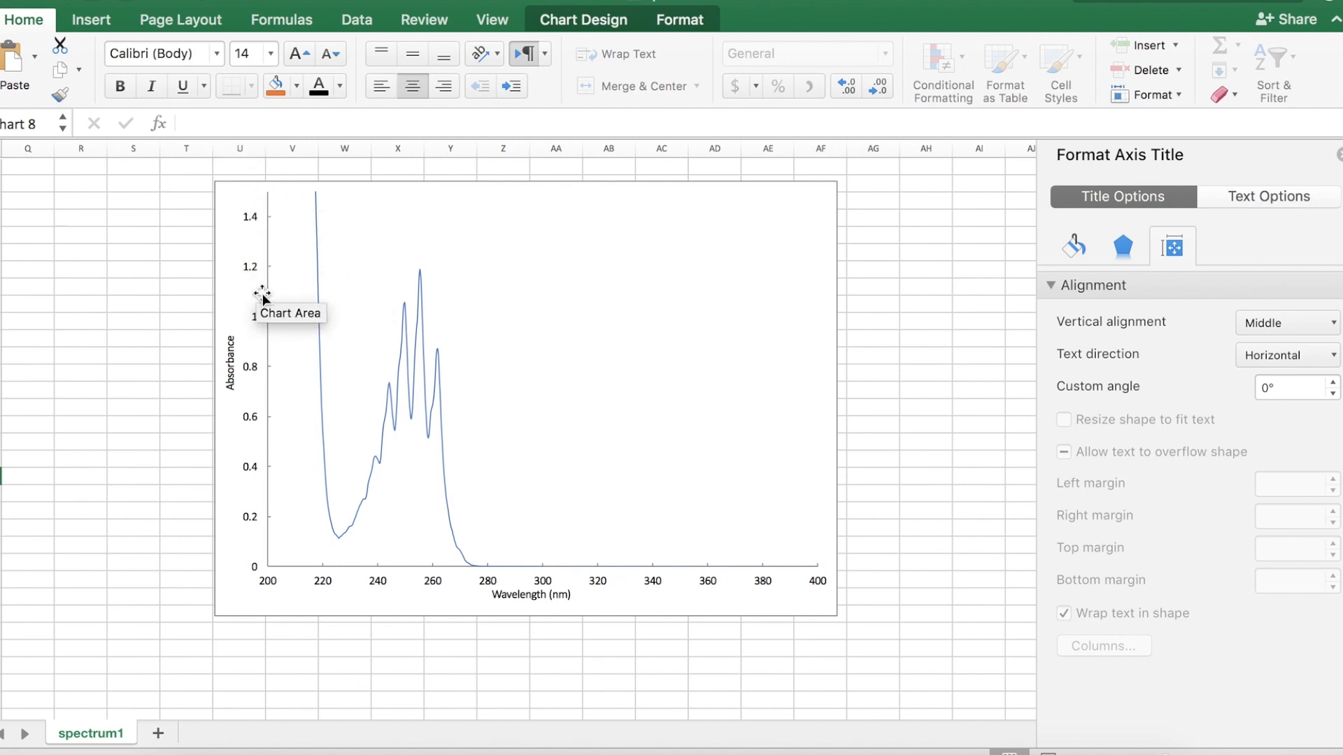
{"action": "mouse_move", "coordinate": [425, 675]}
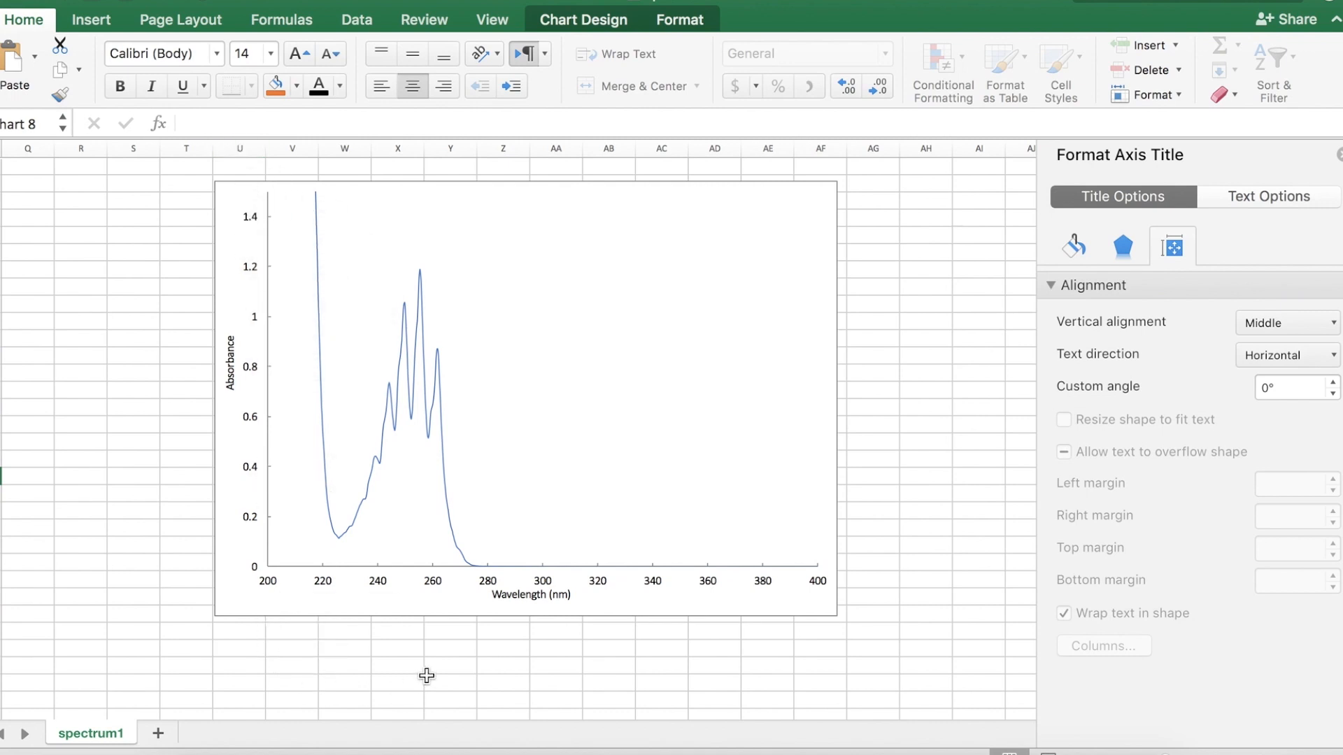
{"action": "mouse_move", "coordinate": [242, 487]}
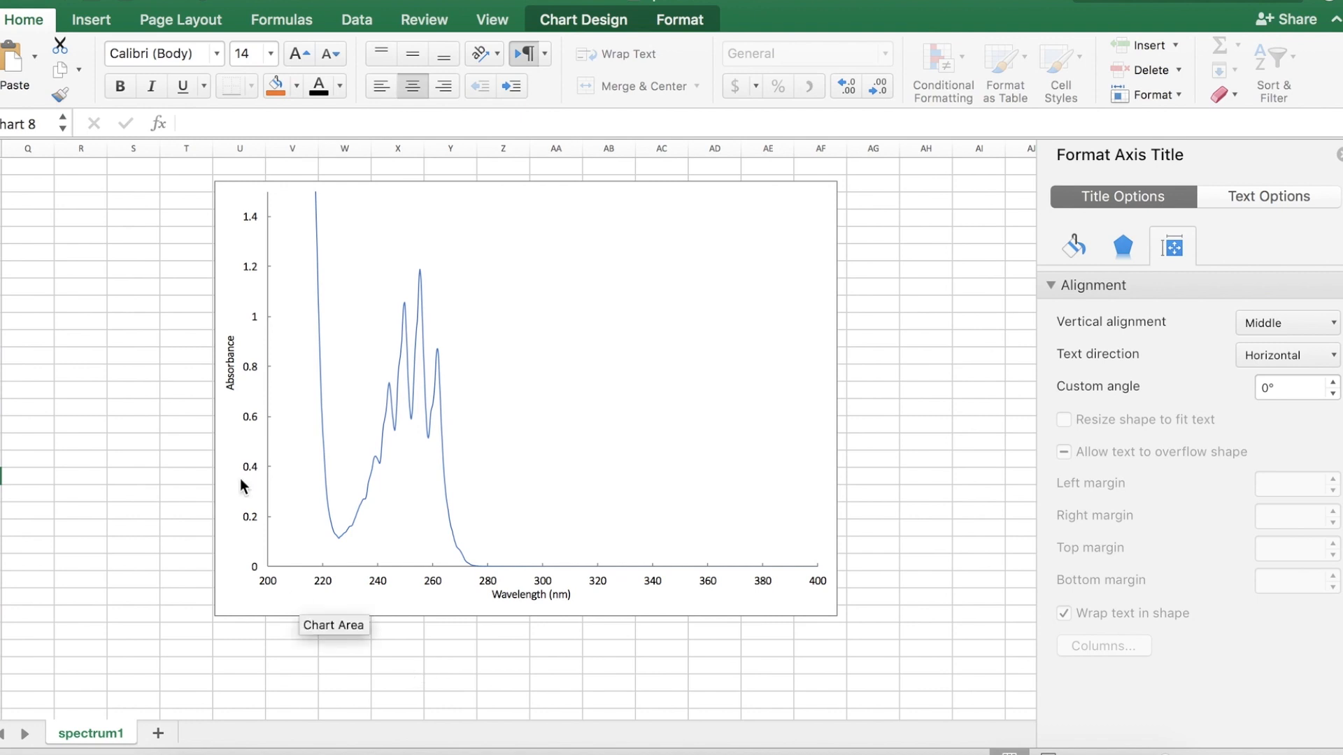
{"action": "mouse_move", "coordinate": [689, 456]}
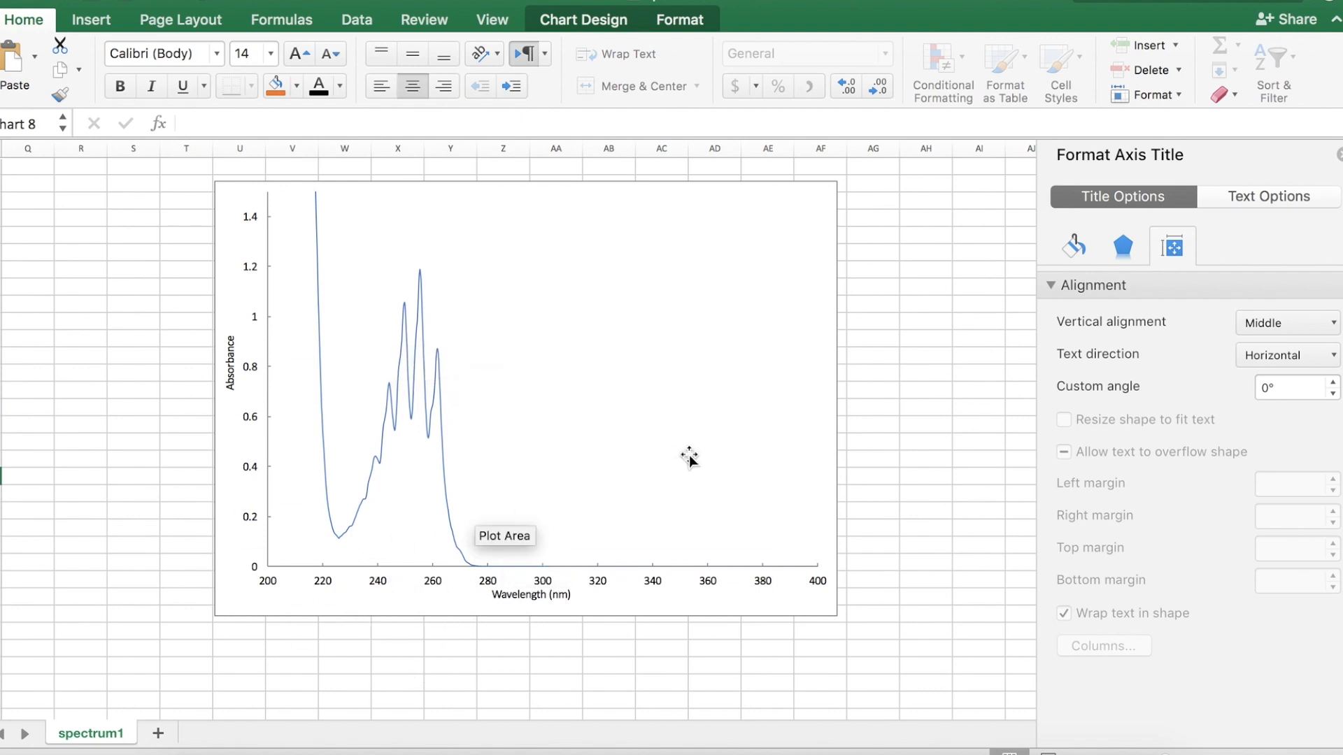
{"action": "right_click", "coordinate": [690, 456]}
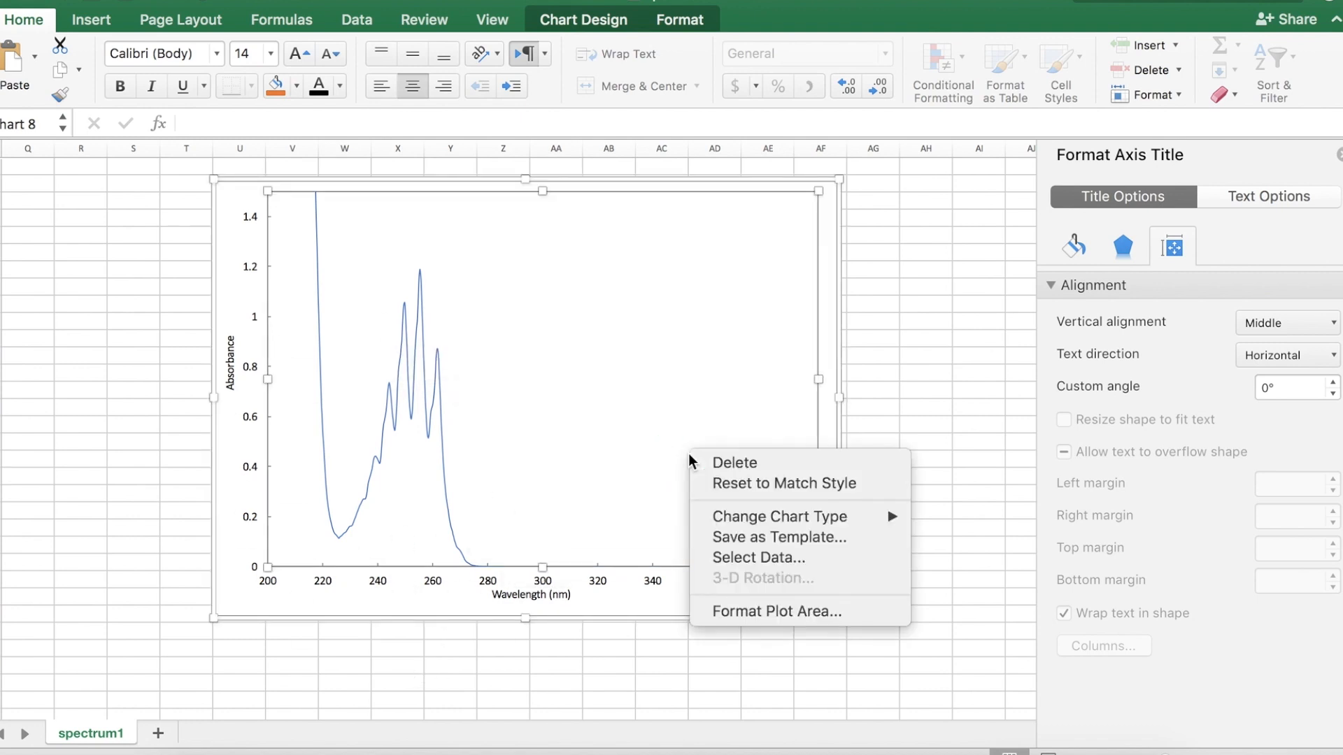
{"action": "mouse_move", "coordinate": [796, 511]}
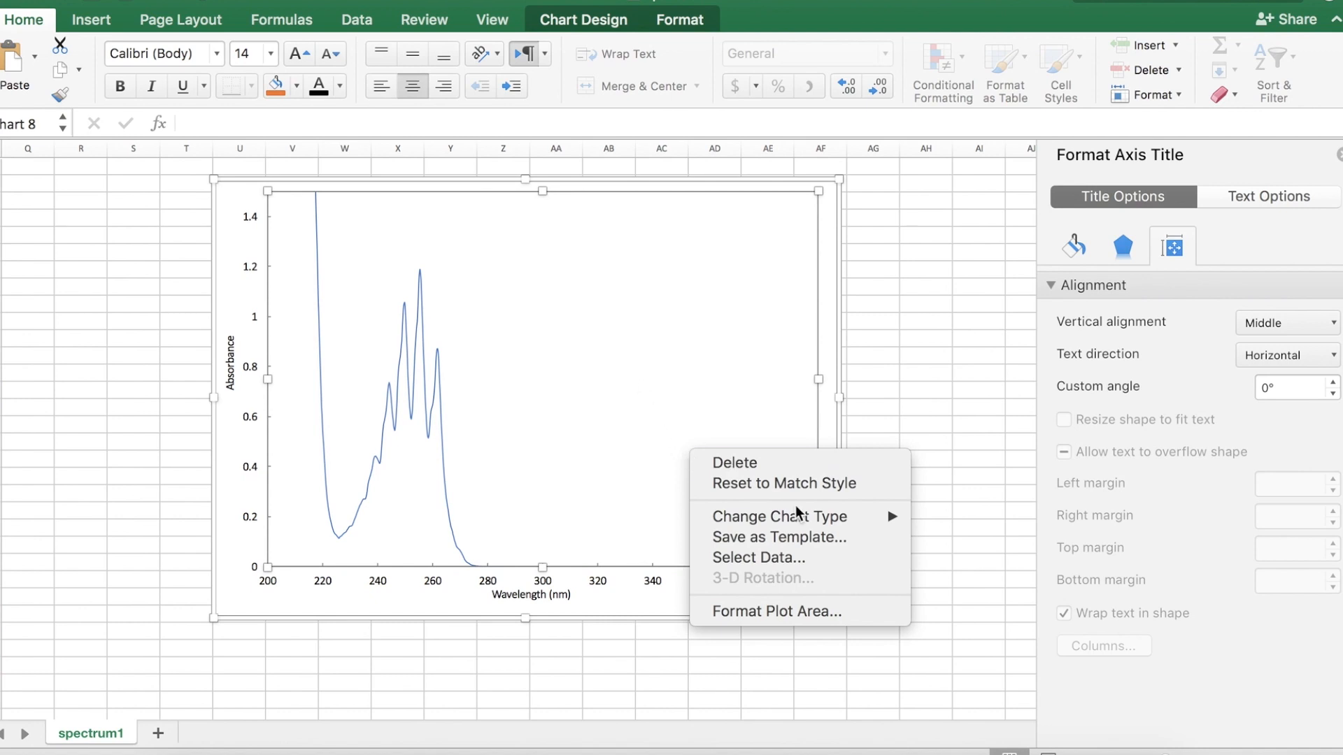
Step: Save the chart as a template in the default Chart Templates folder
{"action": "left_click", "coordinate": [787, 551]}
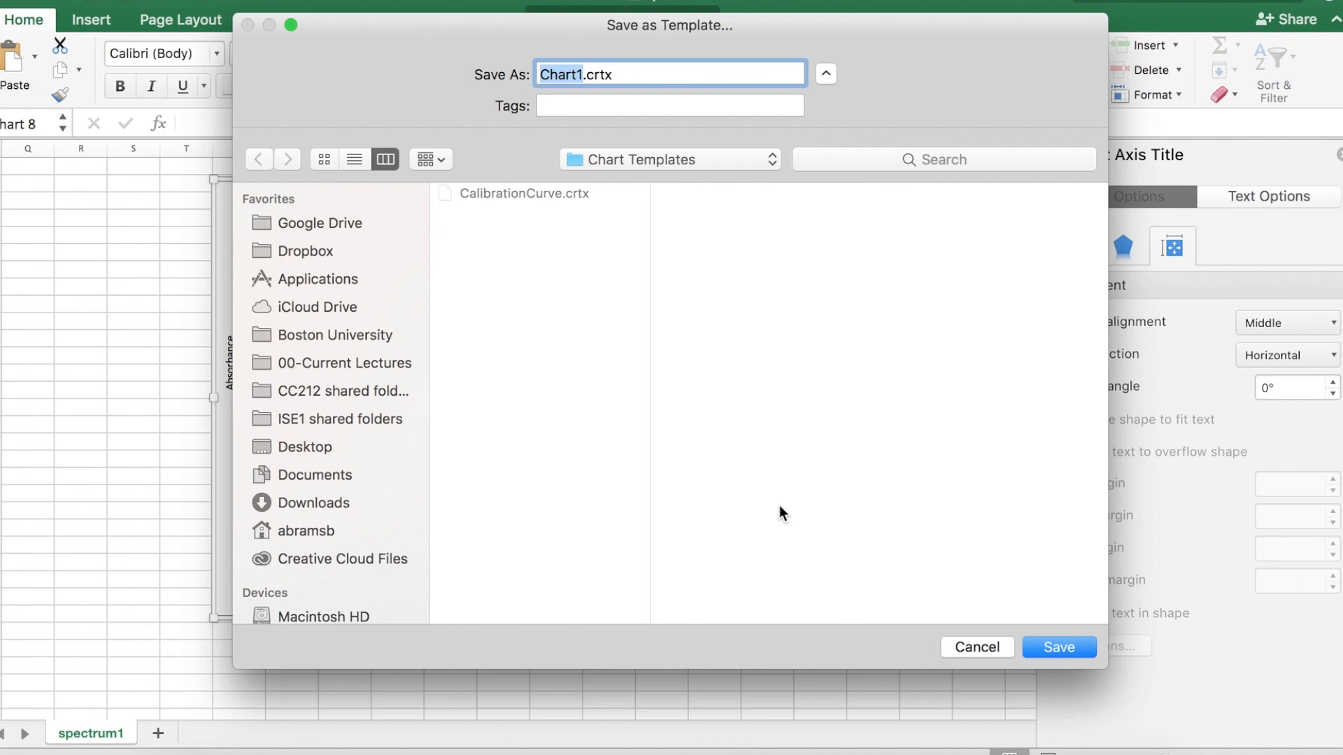
{"action": "left_click", "coordinate": [1057, 646]}
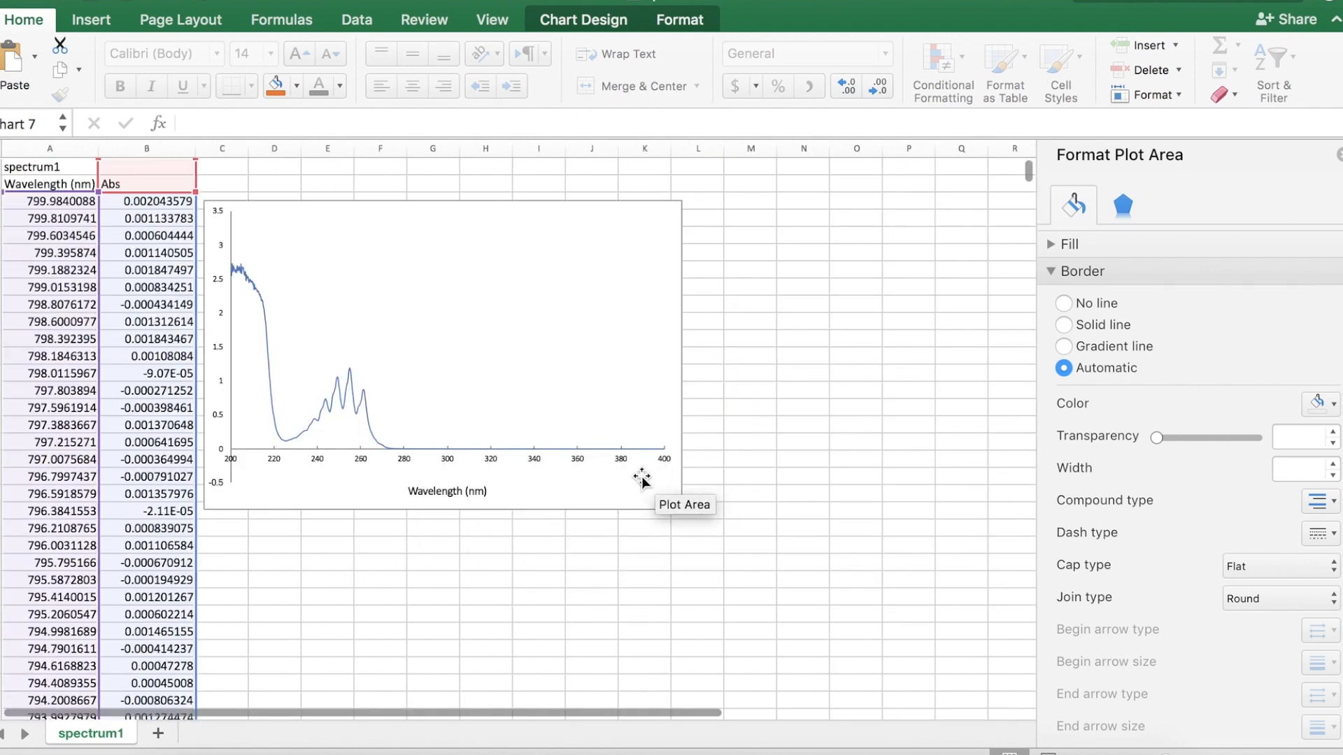
Step: Apply the saved template to the older spectrum chart, then delete that chart
{"action": "right_click", "coordinate": [642, 480]}
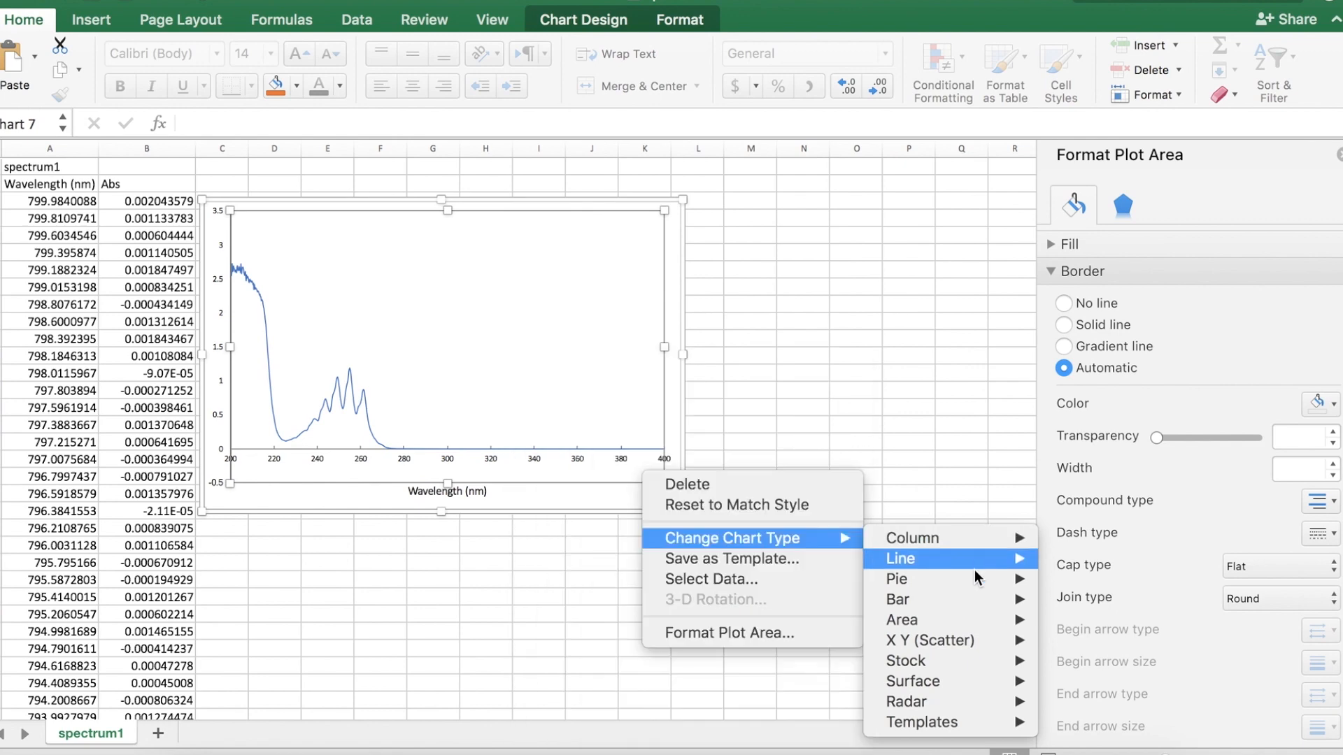
{"action": "mouse_move", "coordinate": [921, 722]}
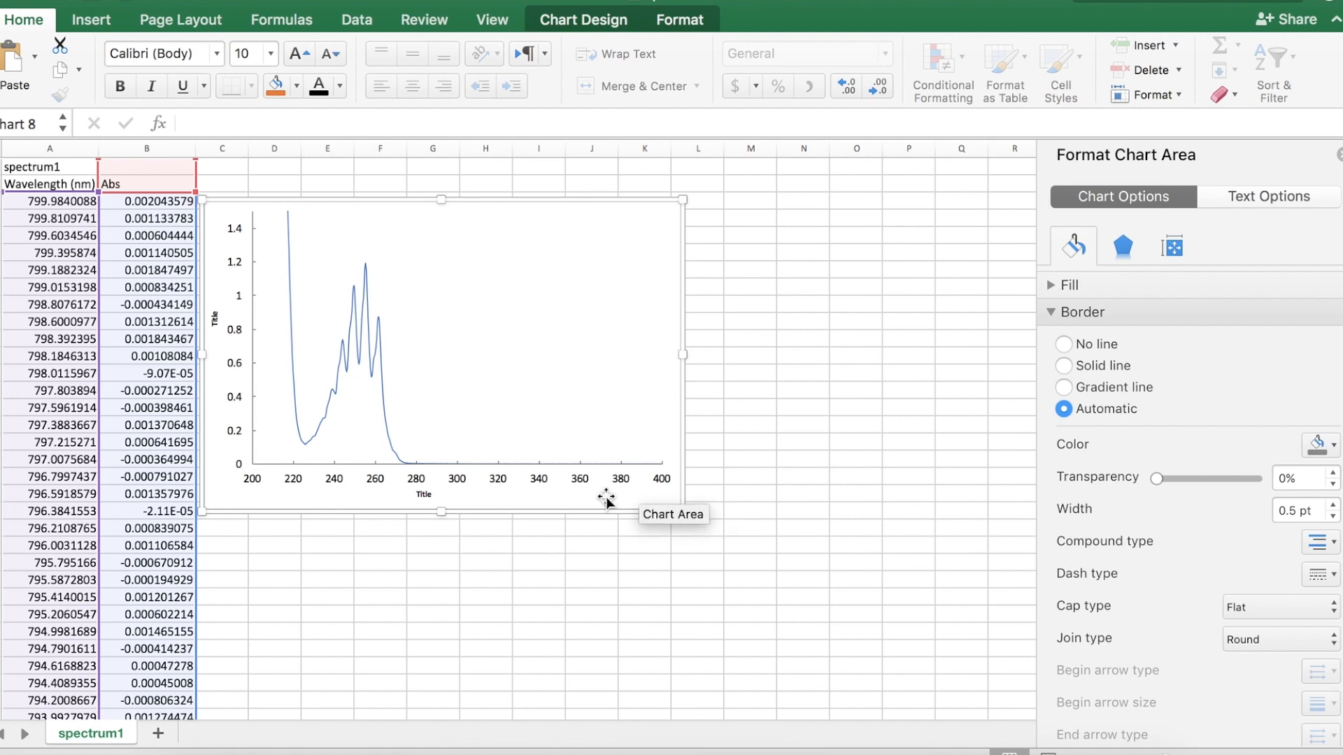
{"action": "left_click", "coordinate": [571, 207]}
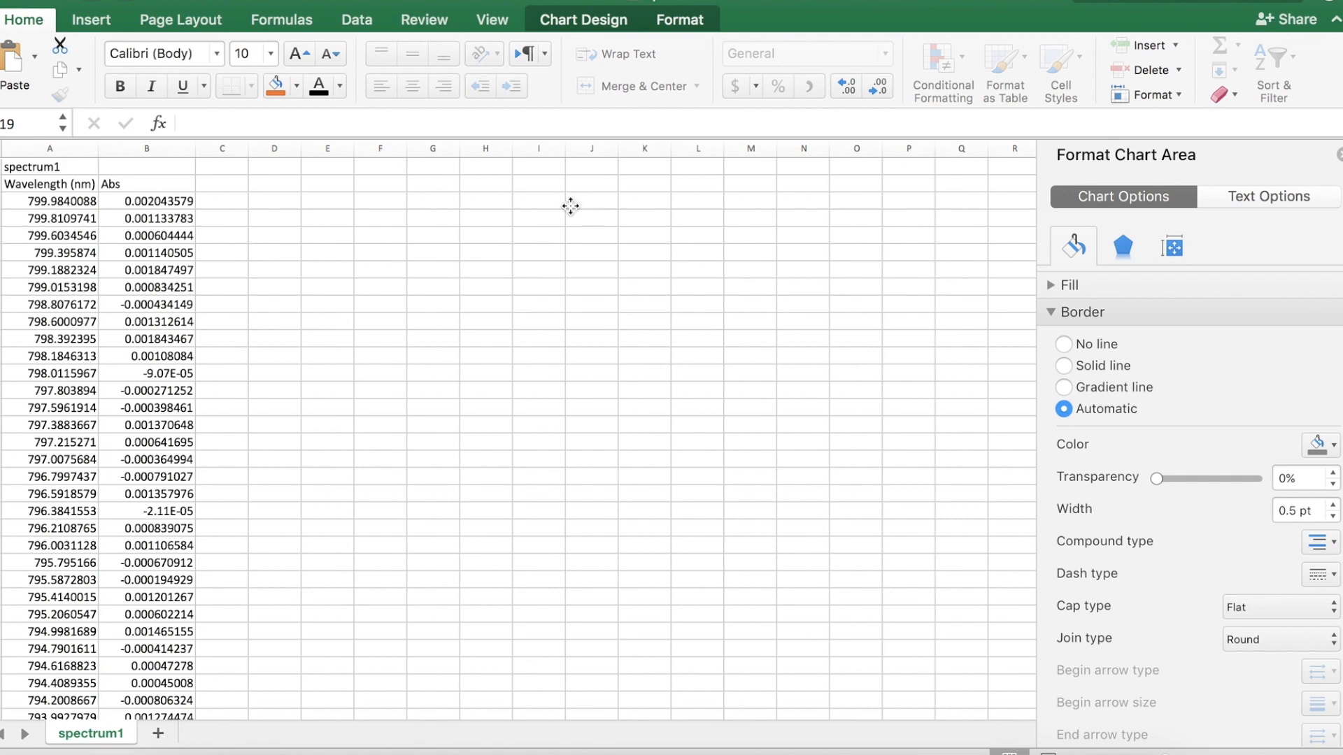
Step: Insert a new smooth-line scatter of columns A:B and restyle it with the saved template
{"action": "left_click", "coordinate": [221, 477]}
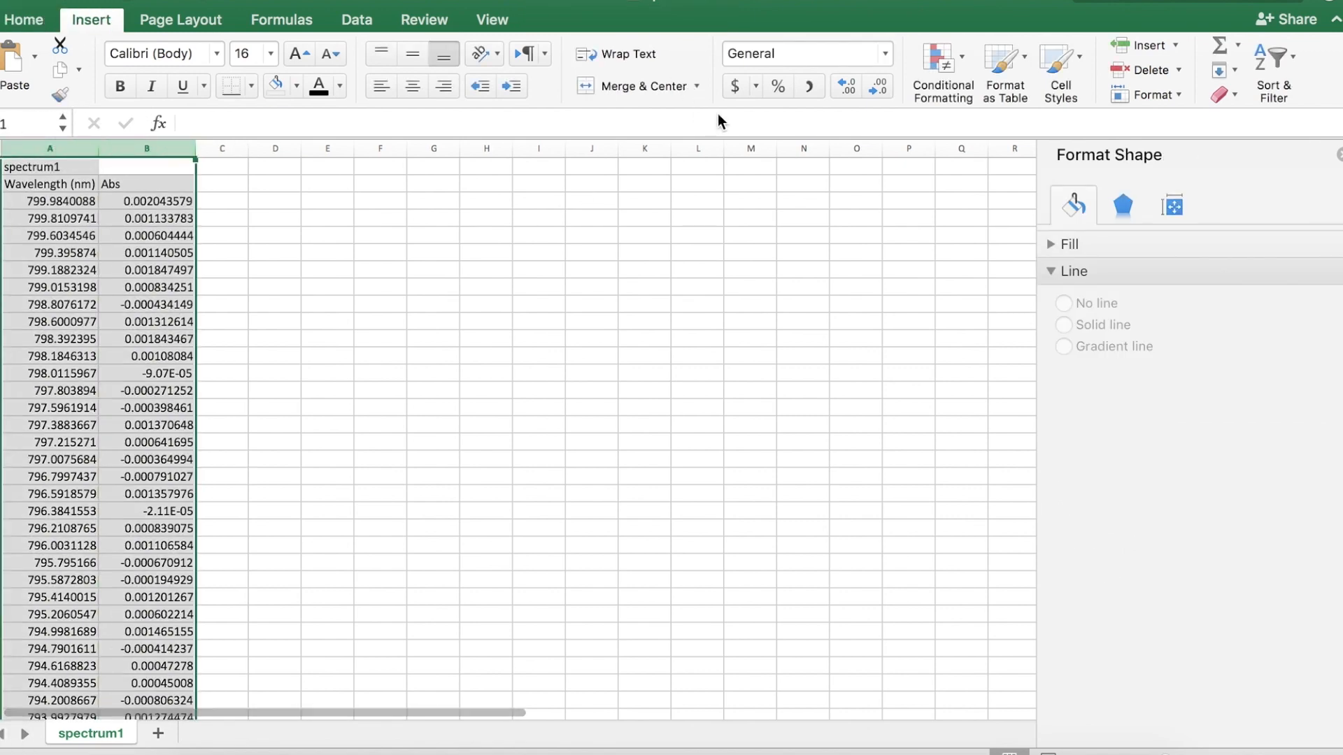
{"action": "left_click", "coordinate": [758, 85]}
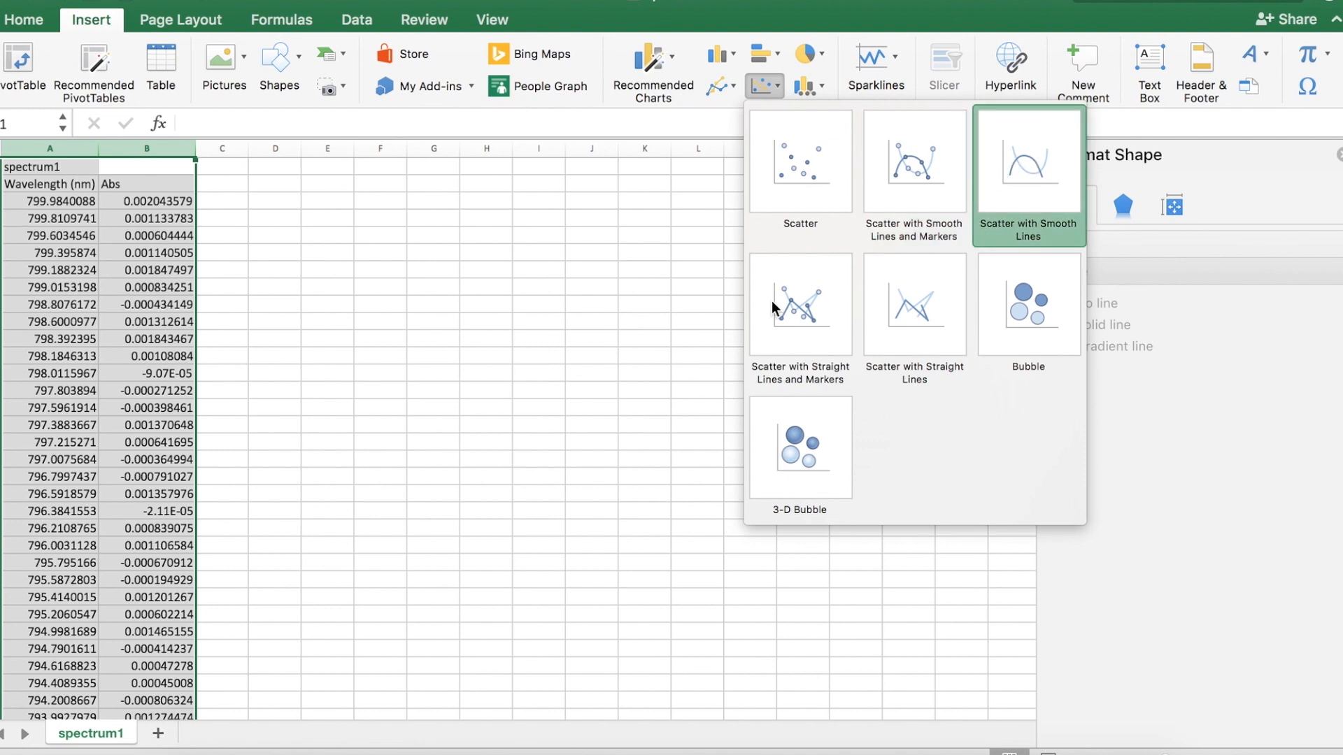
{"action": "left_click", "coordinate": [1026, 163]}
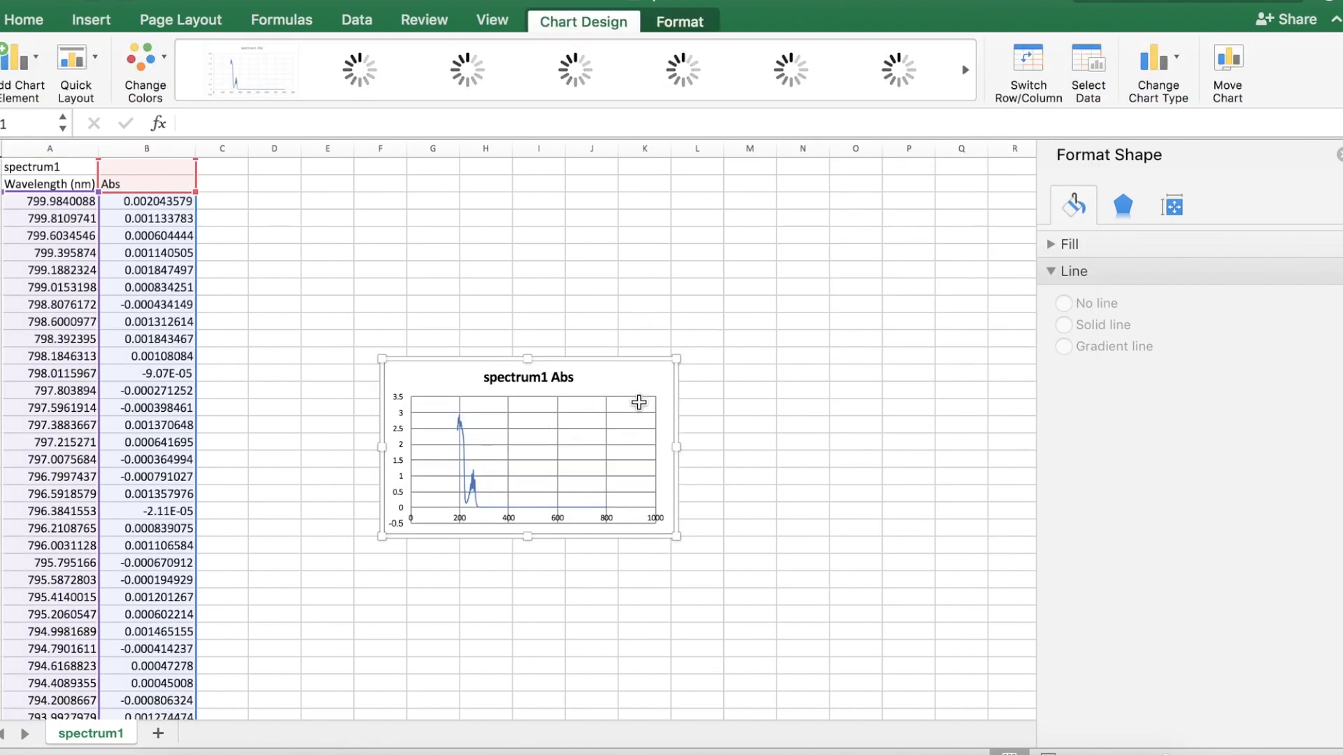
{"action": "right_click", "coordinate": [638, 402]}
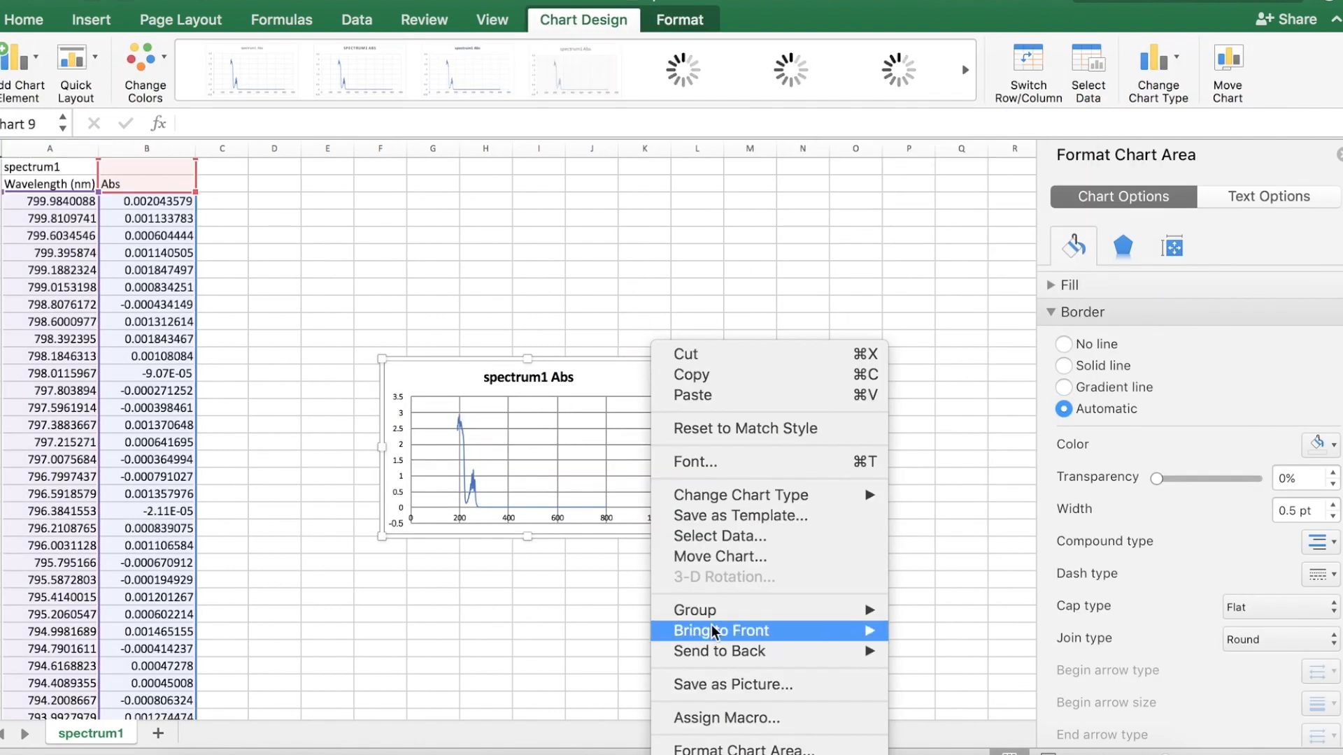
{"action": "left_click", "coordinate": [741, 495]}
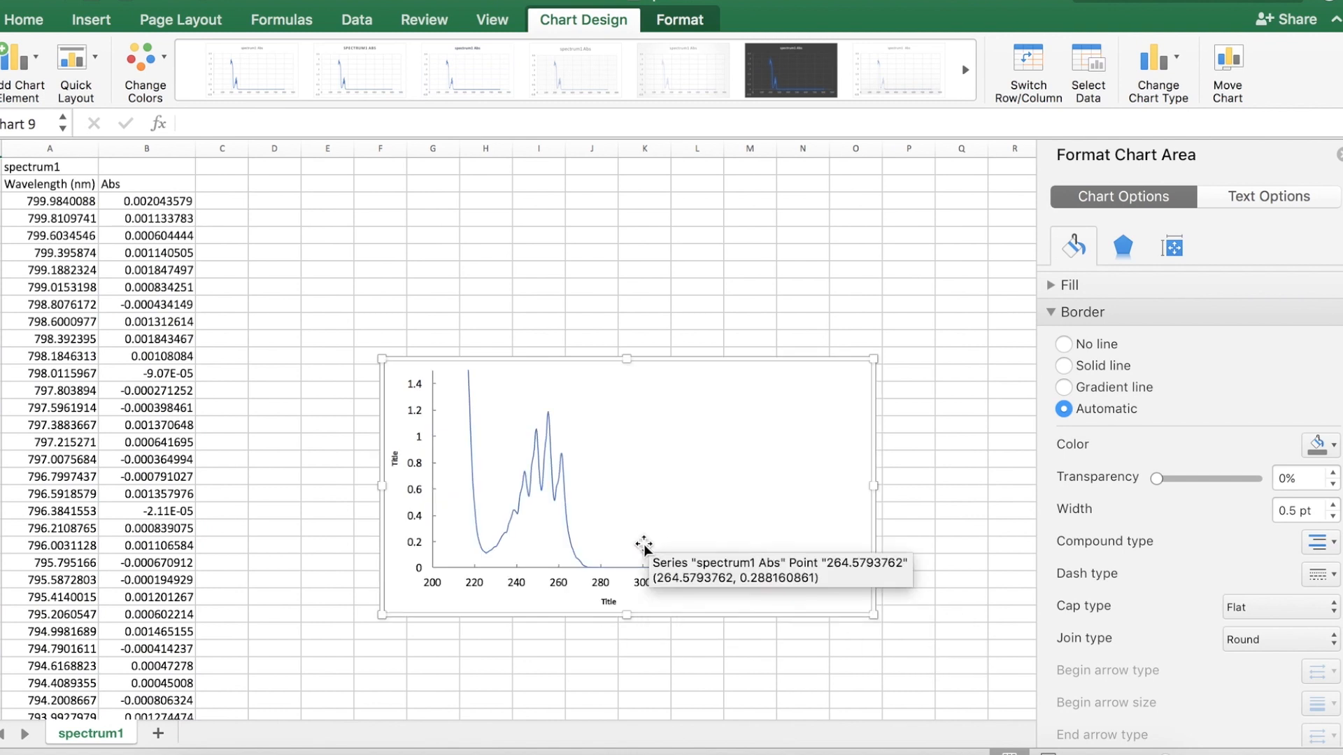
{"action": "mouse_move", "coordinate": [657, 480]}
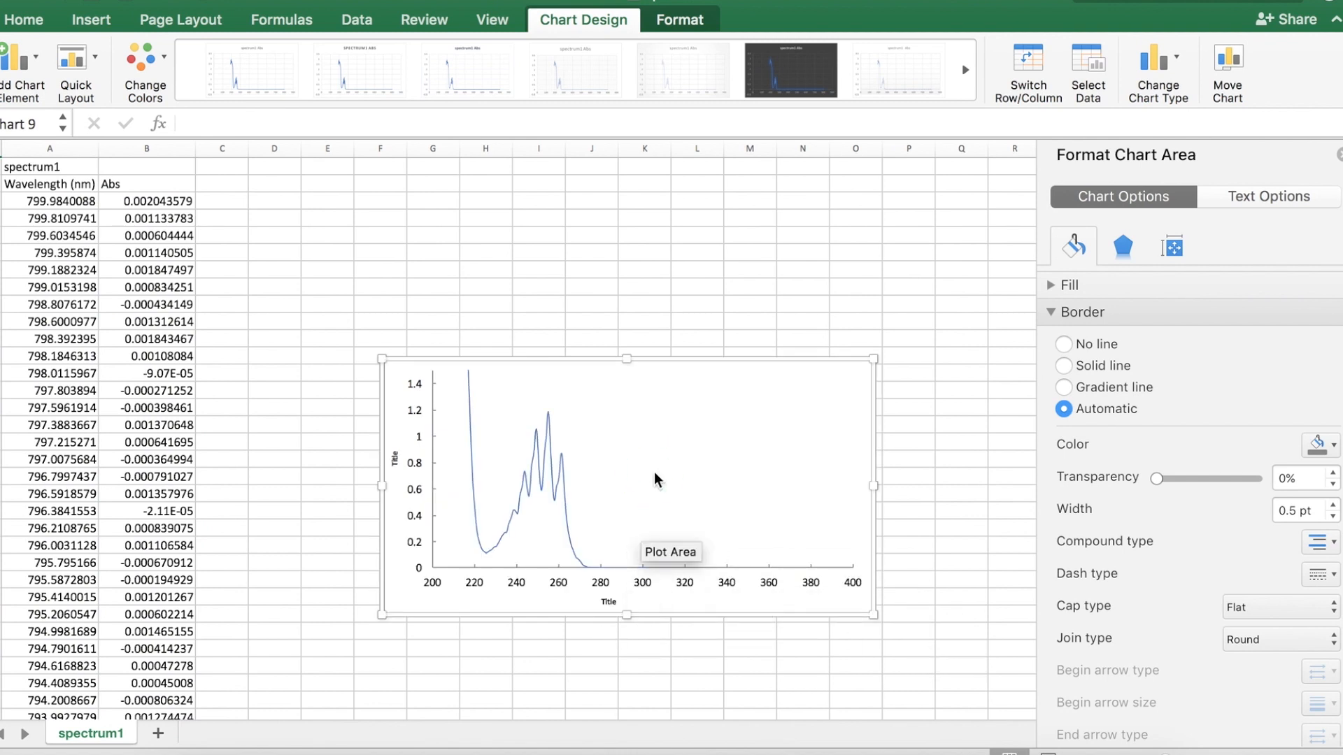
Step: Move the chart to a new chart sheet named Spectrum2 via Move Chart
{"action": "right_click", "coordinate": [655, 480]}
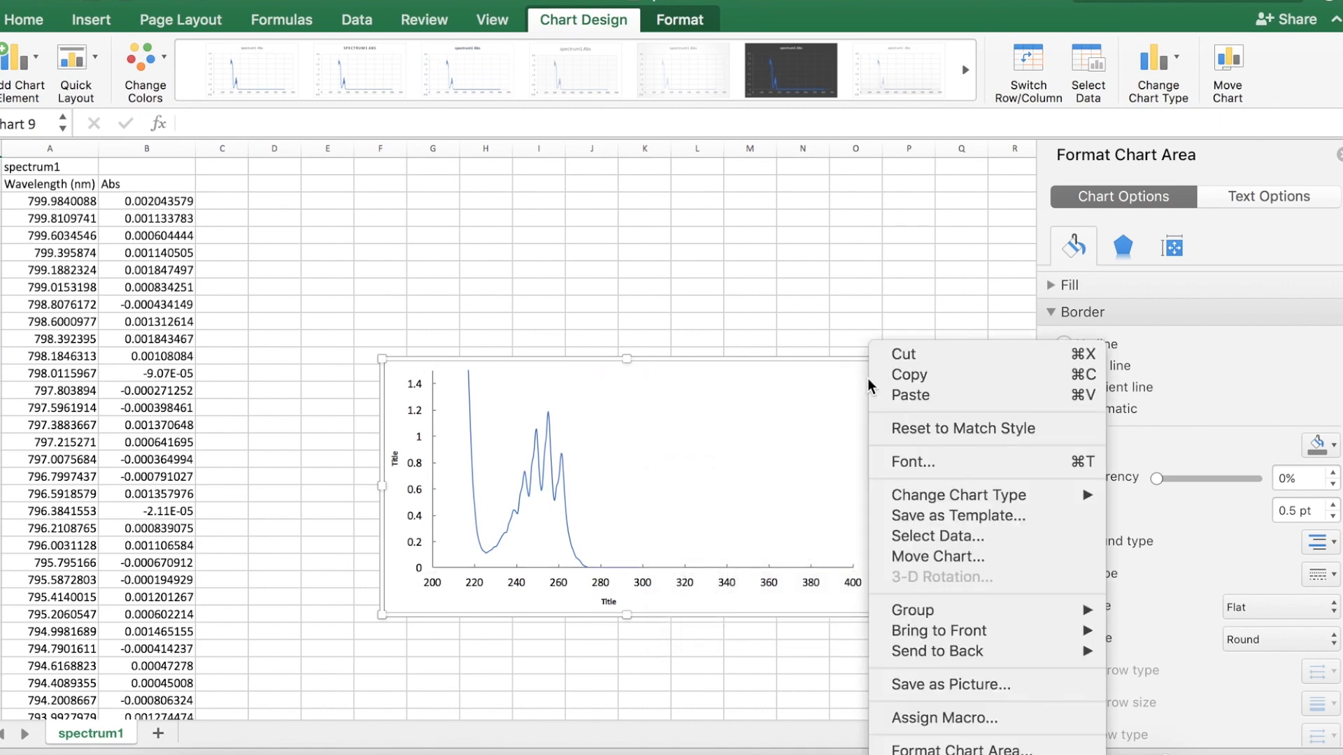
{"action": "left_click", "coordinate": [937, 557]}
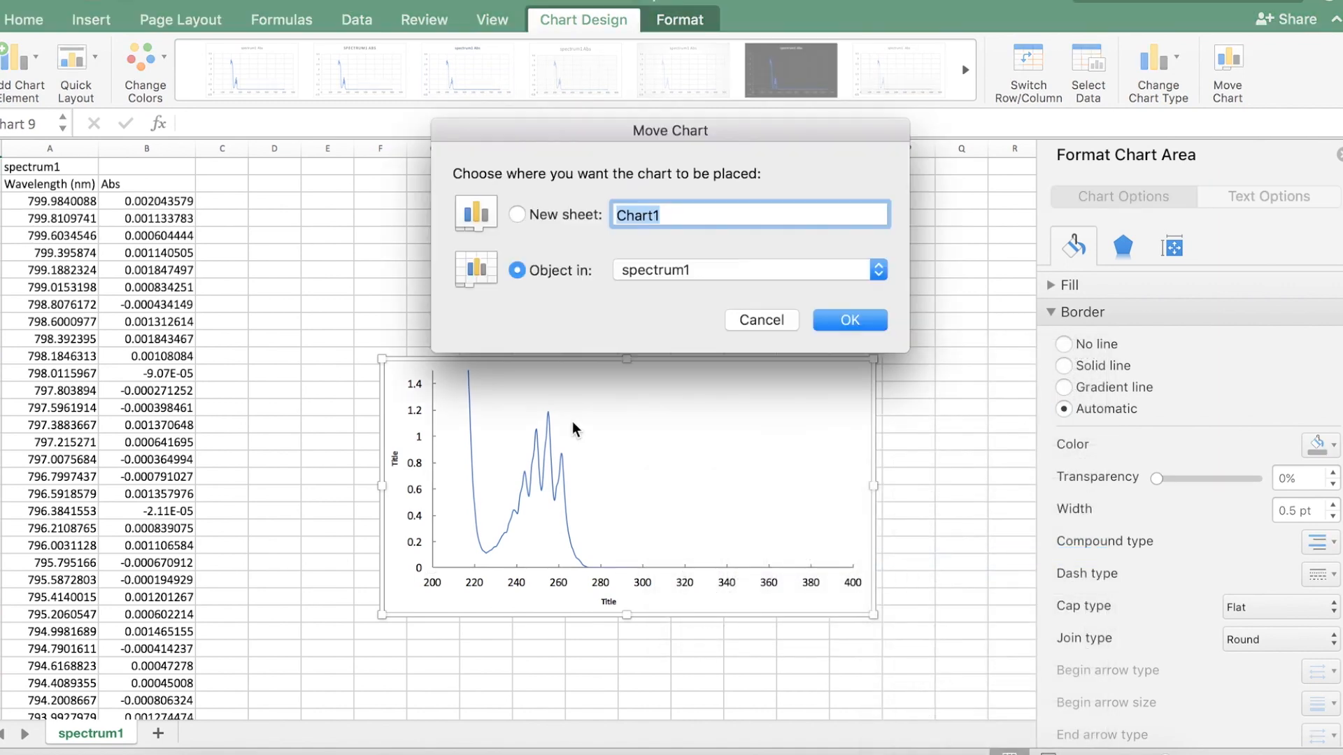
{"action": "mouse_move", "coordinate": [441, 403]}
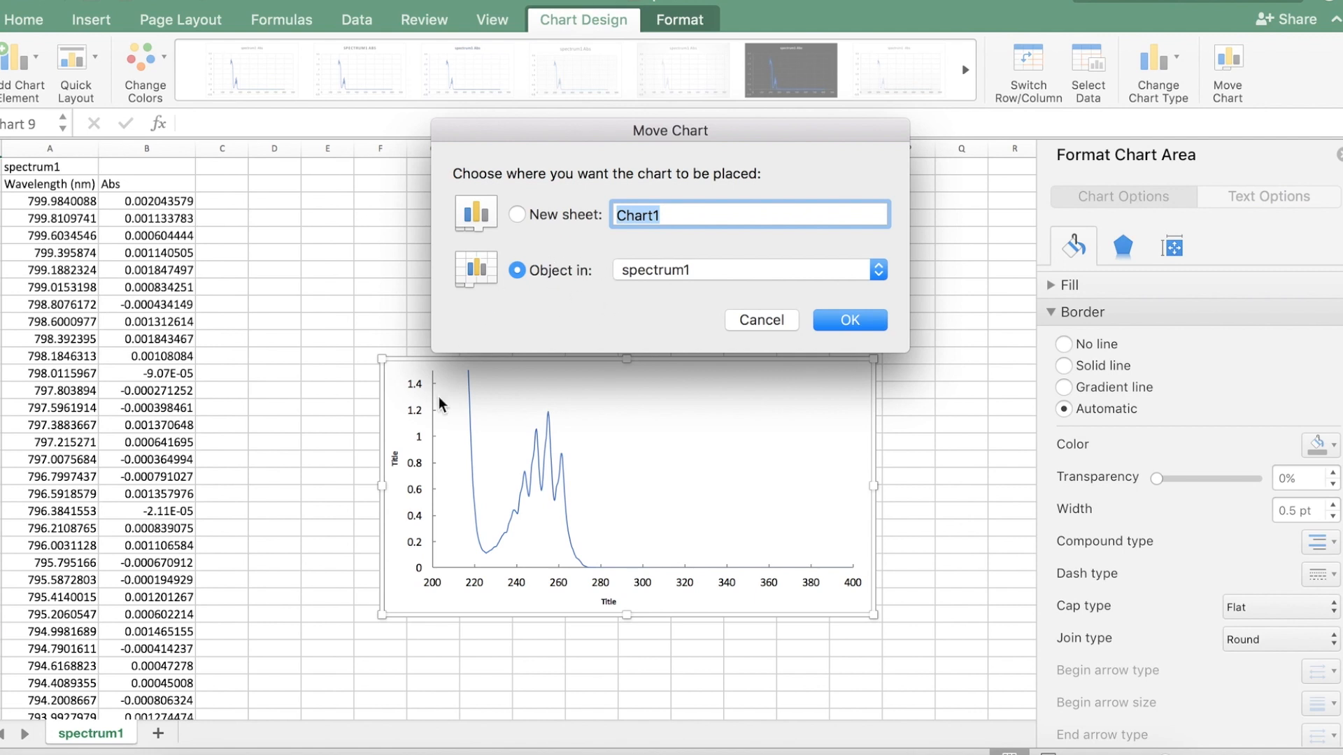
{"action": "left_click", "coordinate": [517, 214]}
{"action": "type", "text": "Spectrum1"}
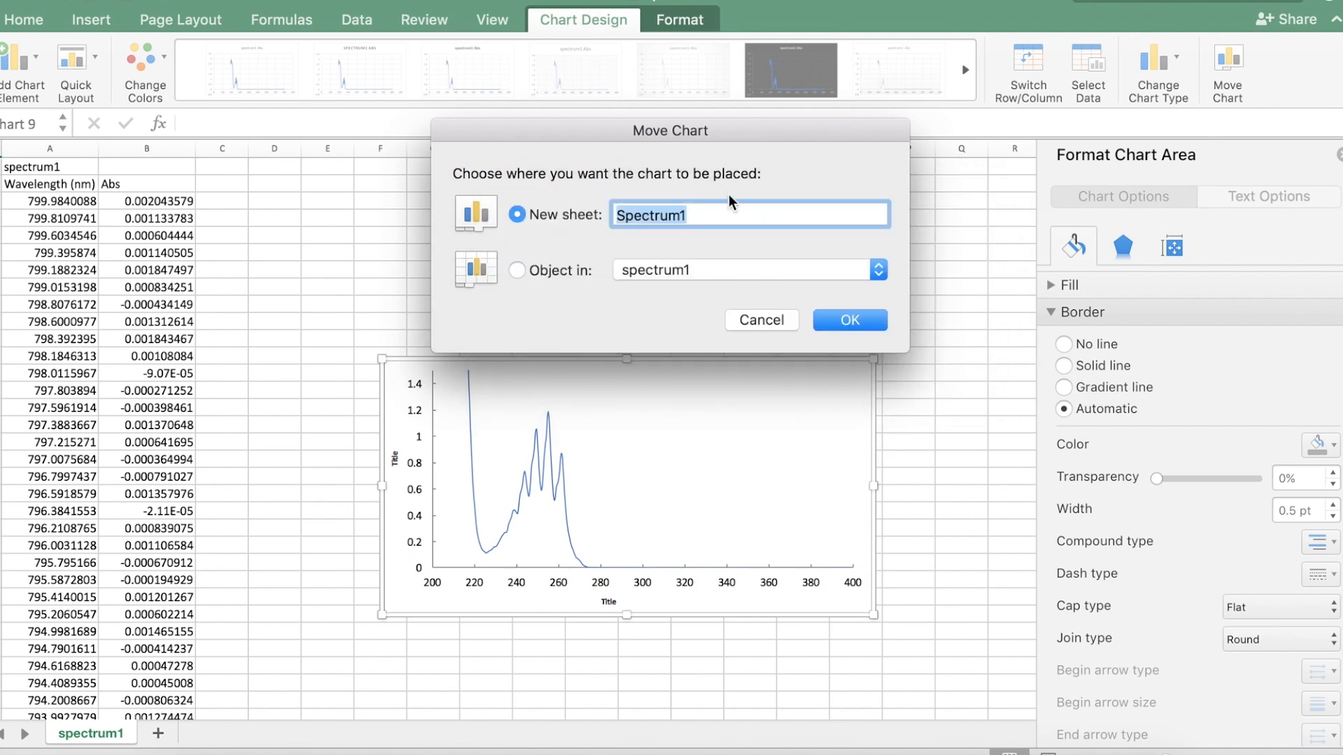
{"action": "left_click", "coordinate": [848, 319]}
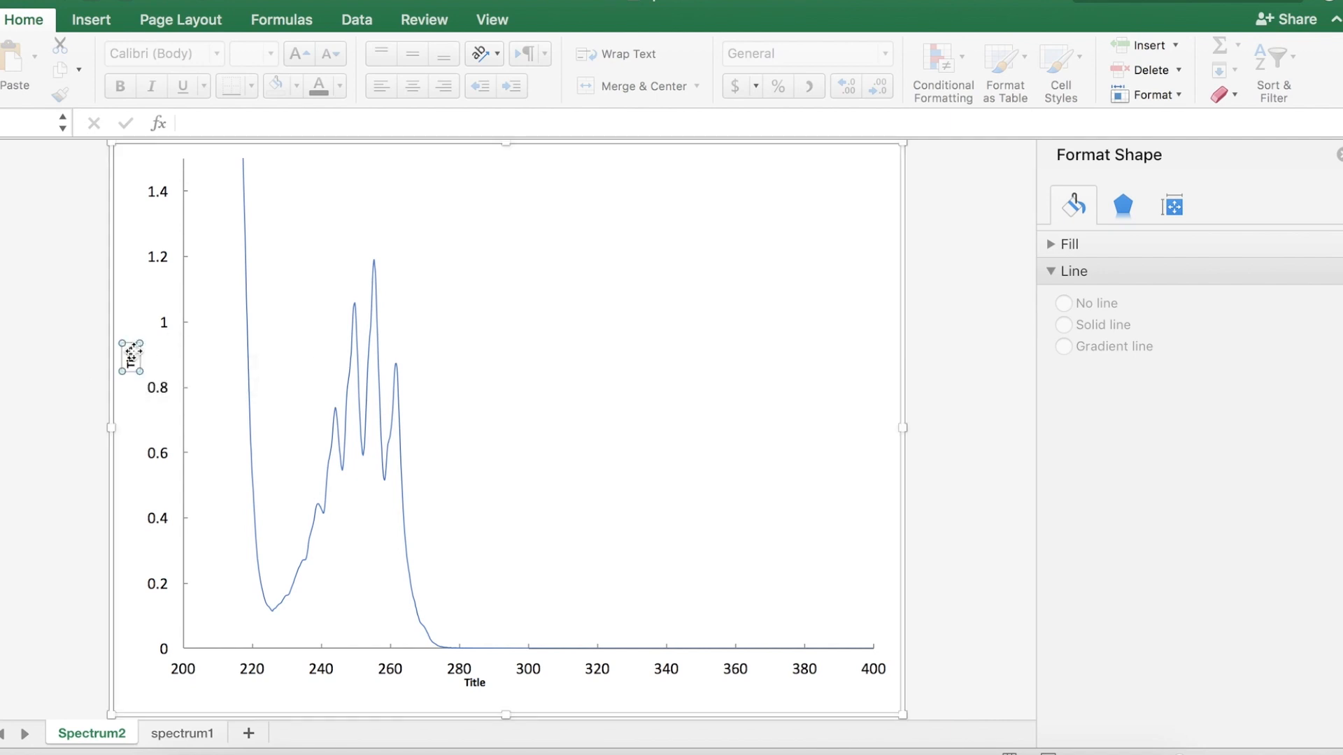
{"action": "left_click", "coordinate": [131, 359]}
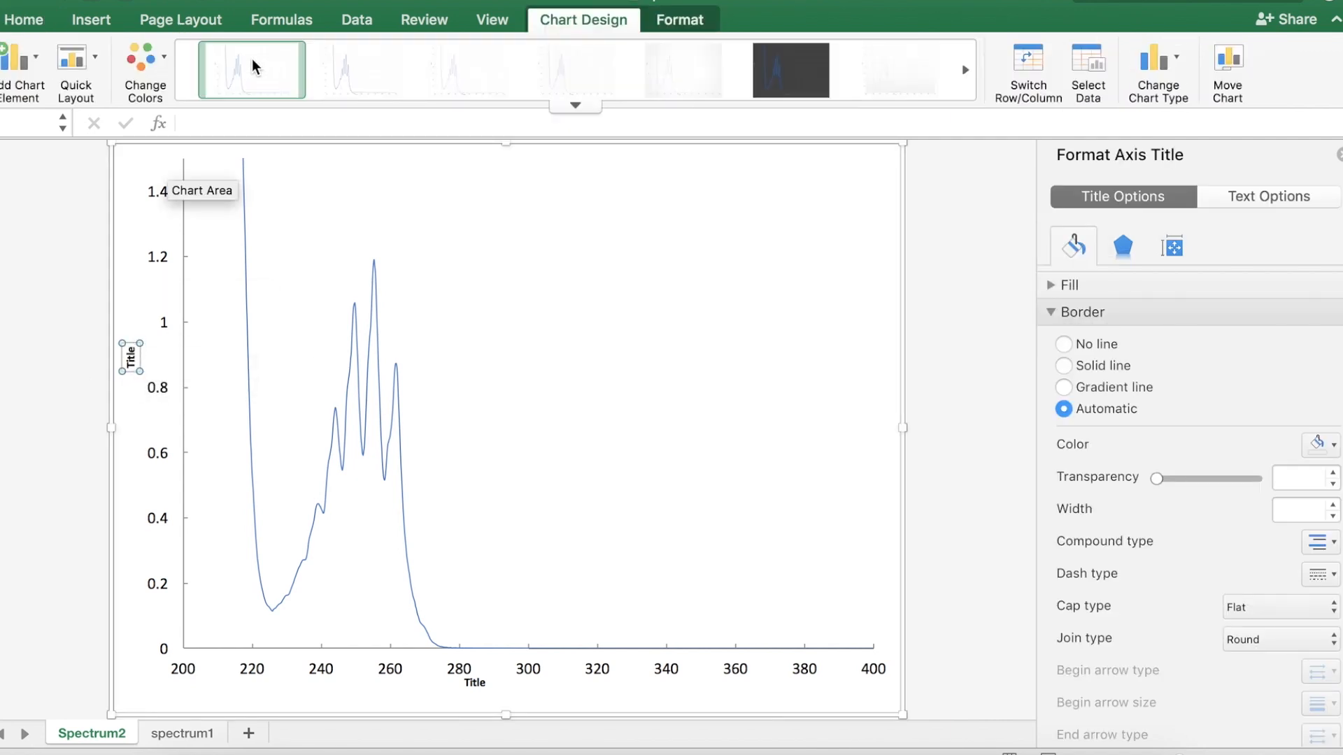